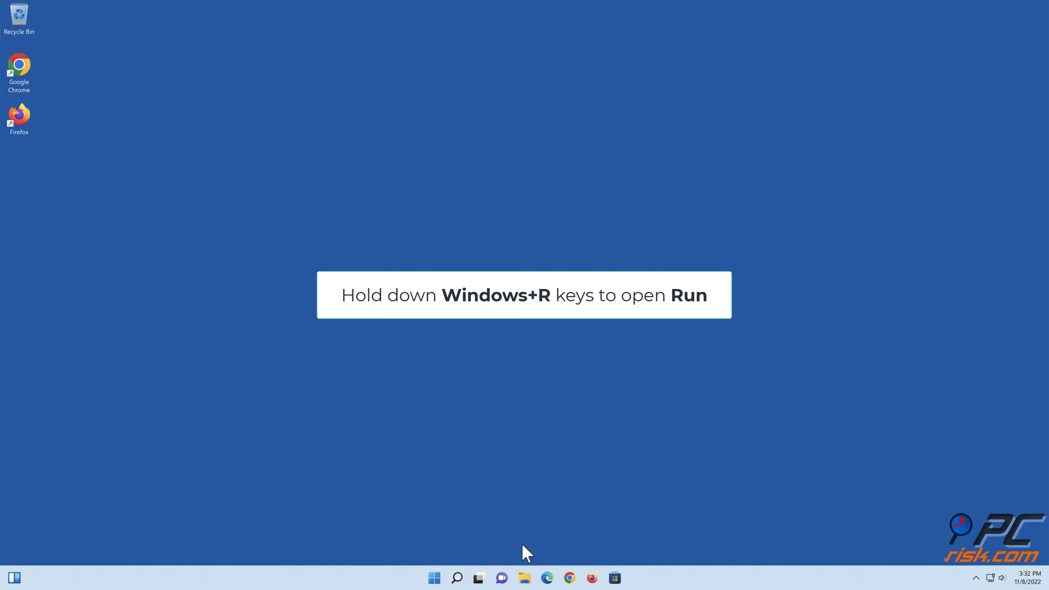
- Run cmd from the Run box as administrator to get an elevated Command Prompt
key(win+r)
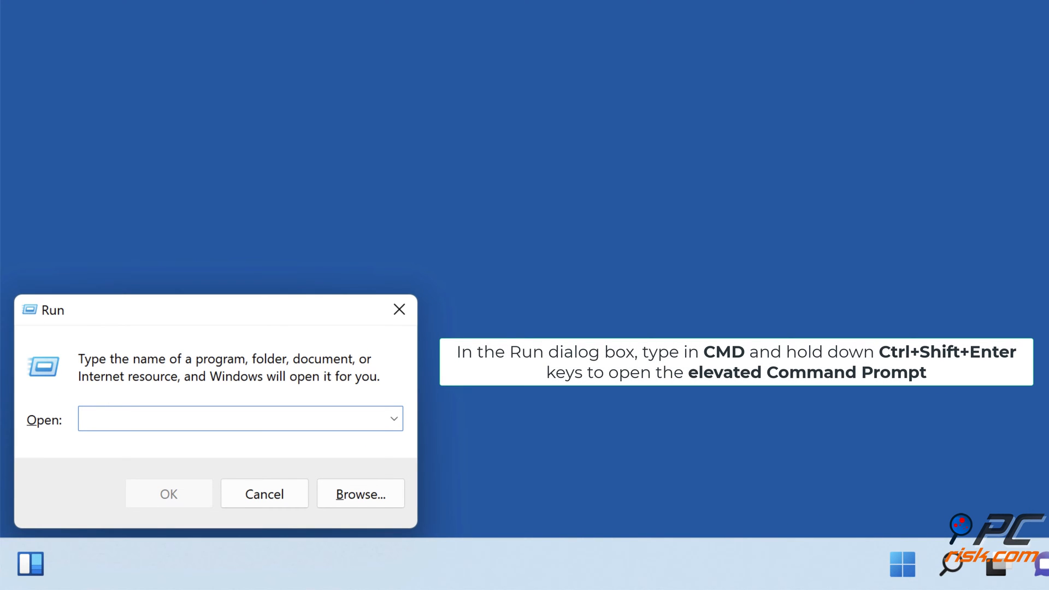
text(cmd)
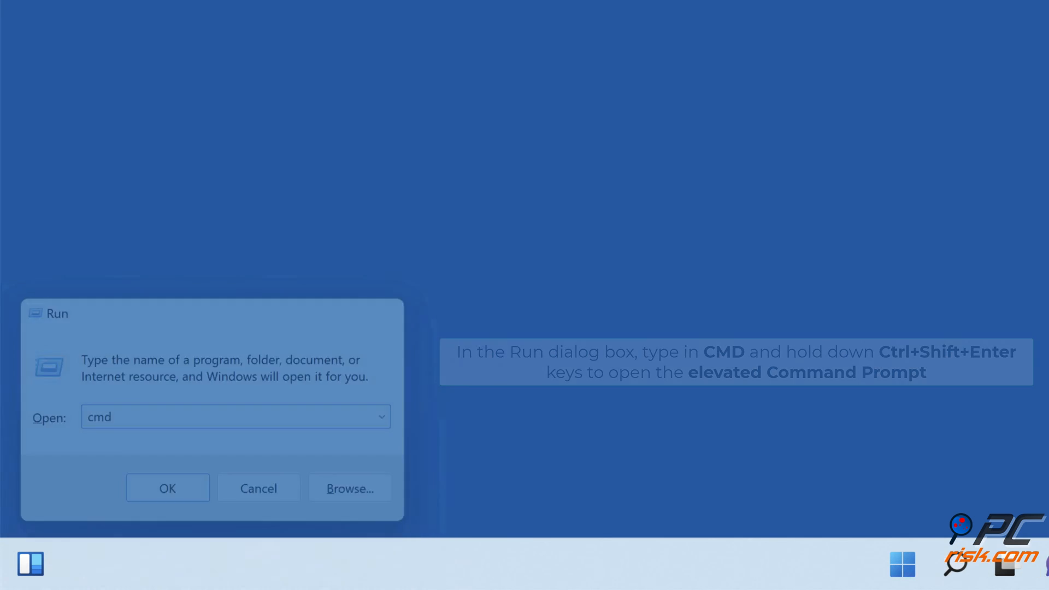
key(ctrl+shift+enter)
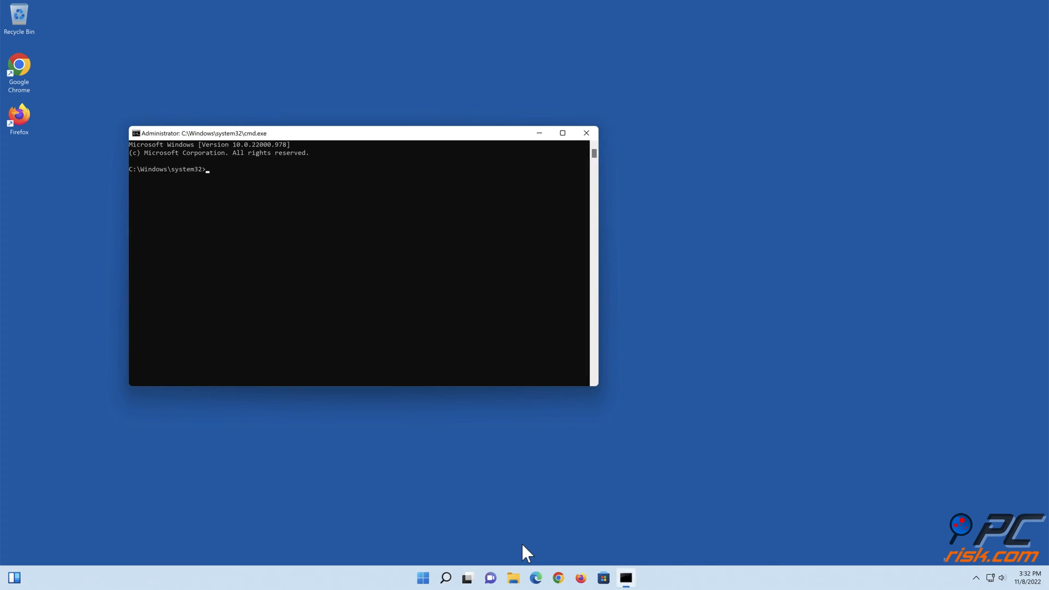
- Run 'DISM /Online /Cleanup-Image /RestoreHealth', then 'sfc /scannow' in the Command Prompt
click(563, 132)
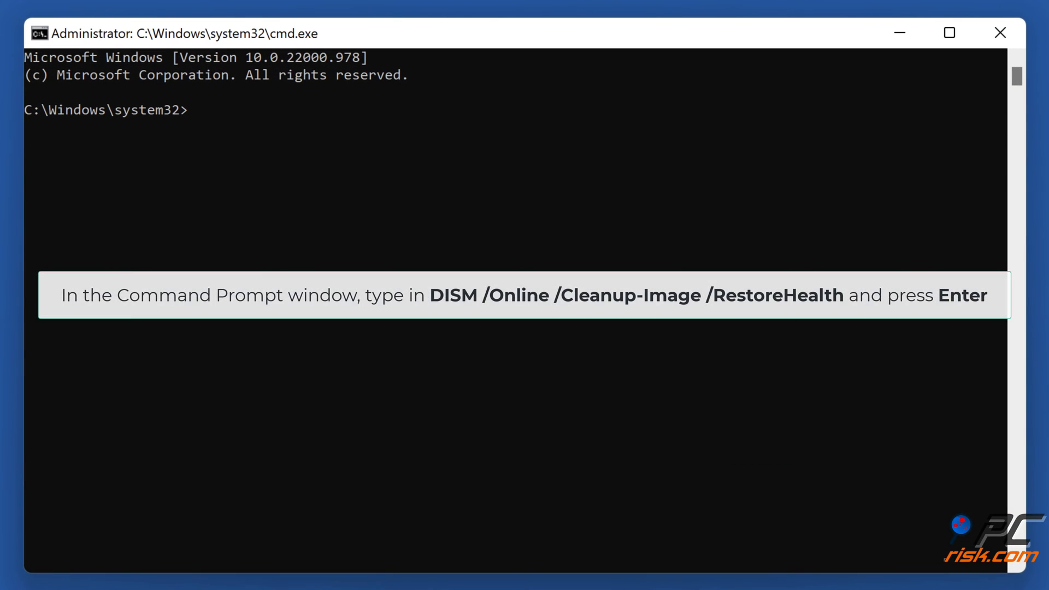
text(dism /online)
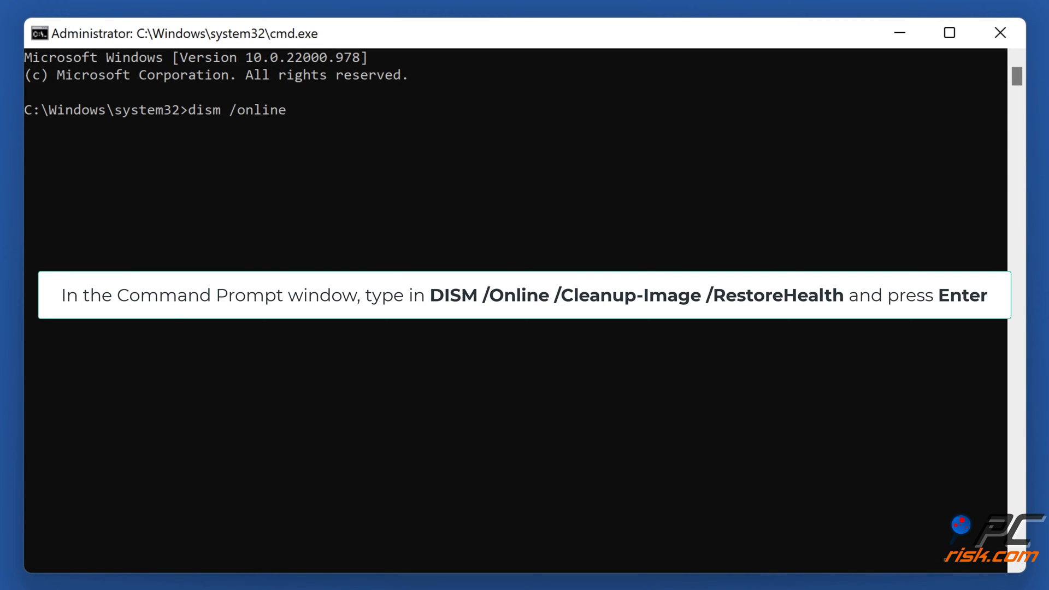
text(/cleanup-image /re)
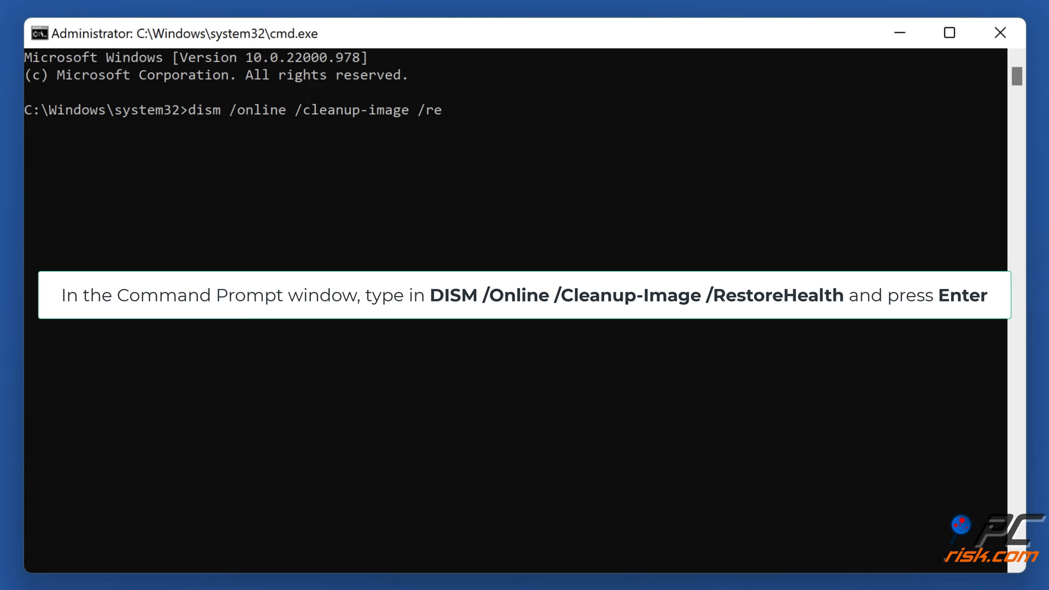
text(storehealth)
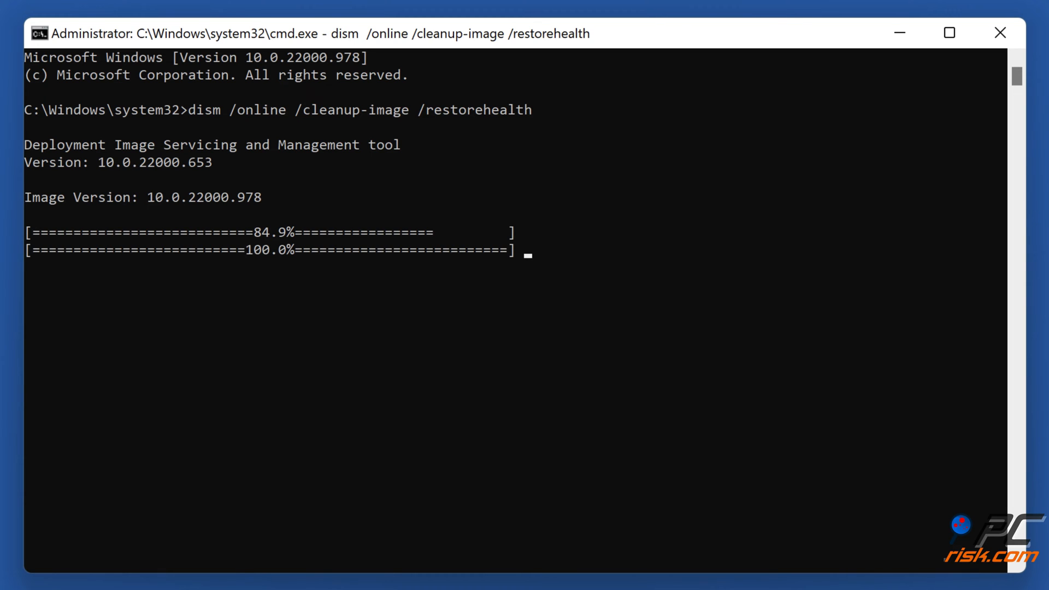
text(sfc /scannow)
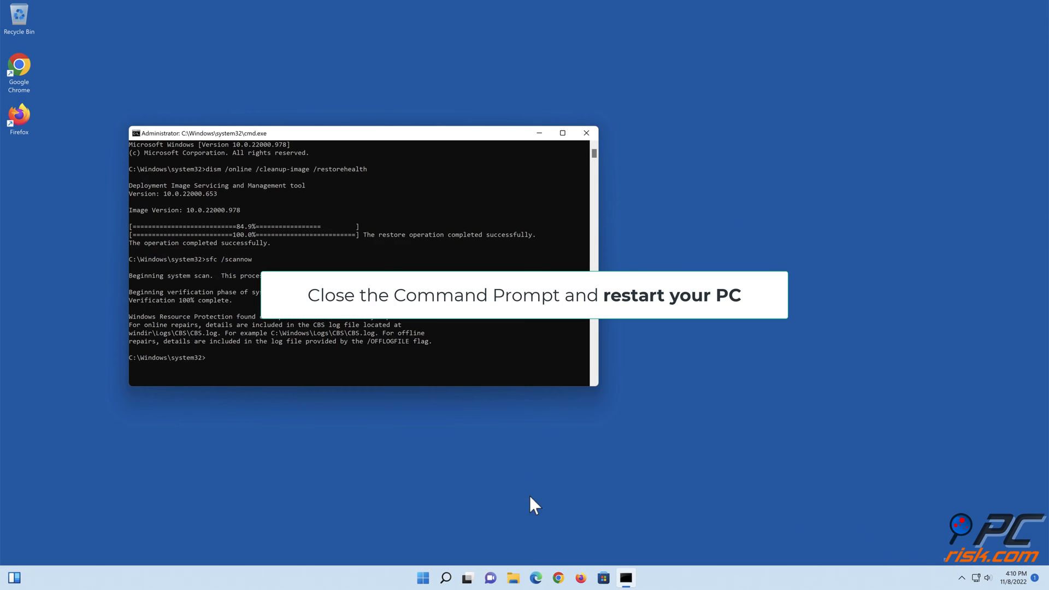
- Close the Command Prompt window and choose Restart from the Start menu's power options
click(586, 132)
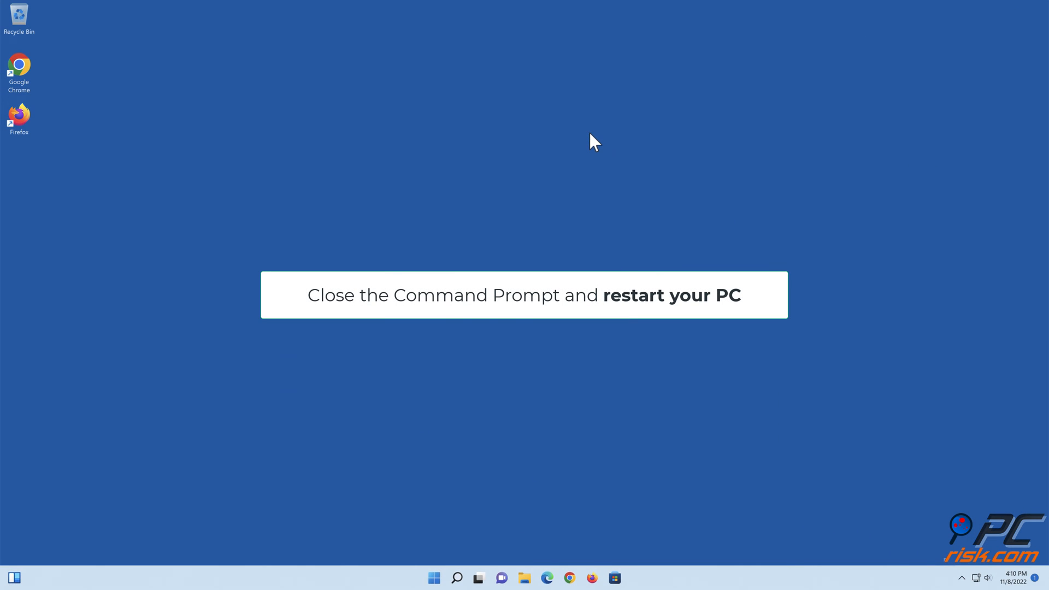
click(433, 577)
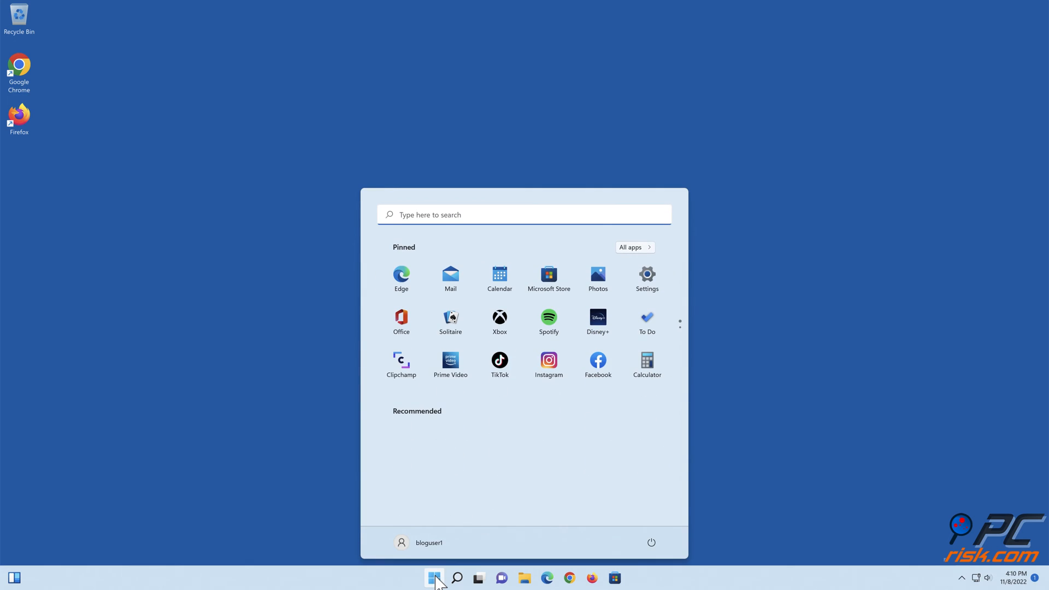
click(650, 542)
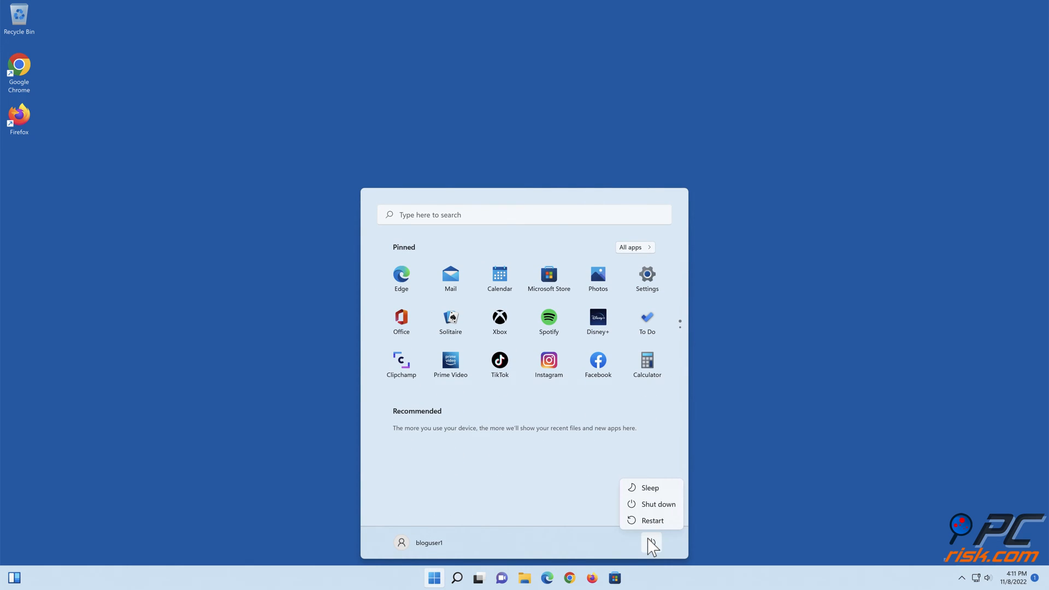
click(651, 521)
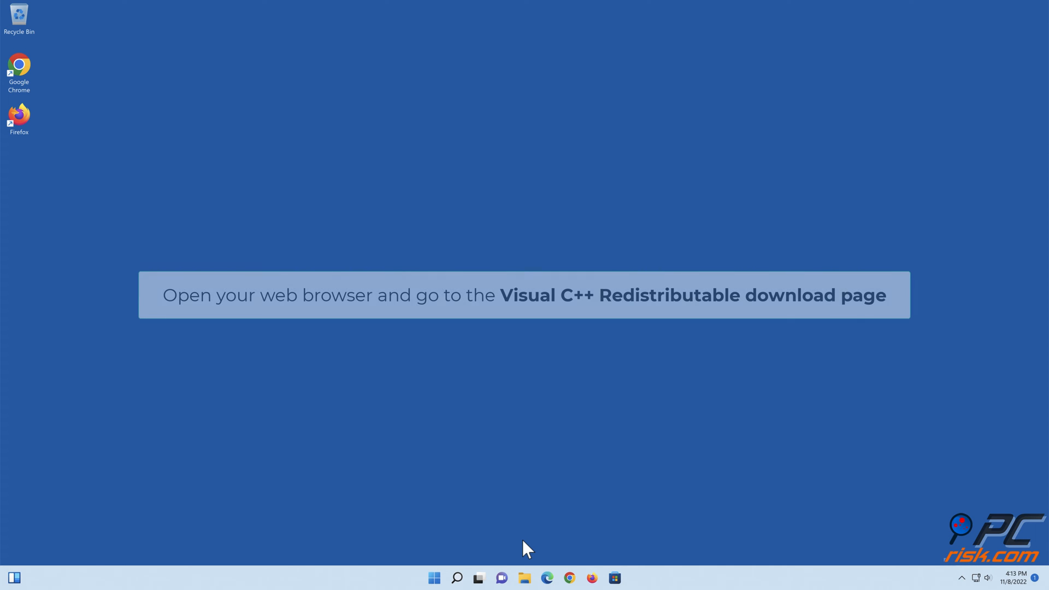
- In Edge, go to Microsoft's latest-supported VC redist page and download vc_redist.x86.exe and vc_redist.x64.exe
click(546, 577)
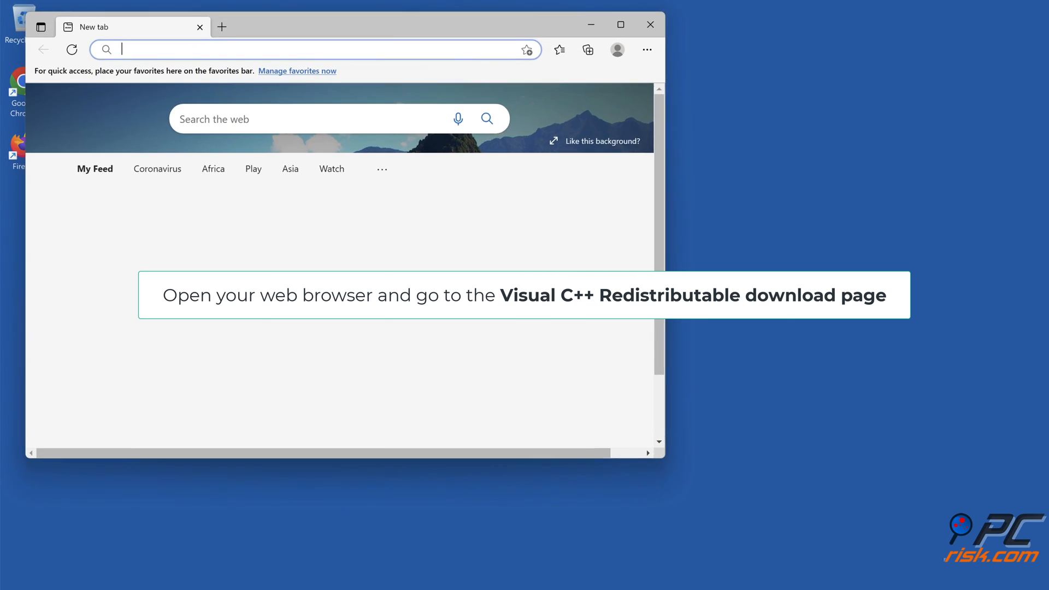
text(https://docs.microsoft.com/en-us/cpp/windows/latest-supported-vc-redist?view=msvc-170#visual-studio-2015-2017-2019-and-2022)
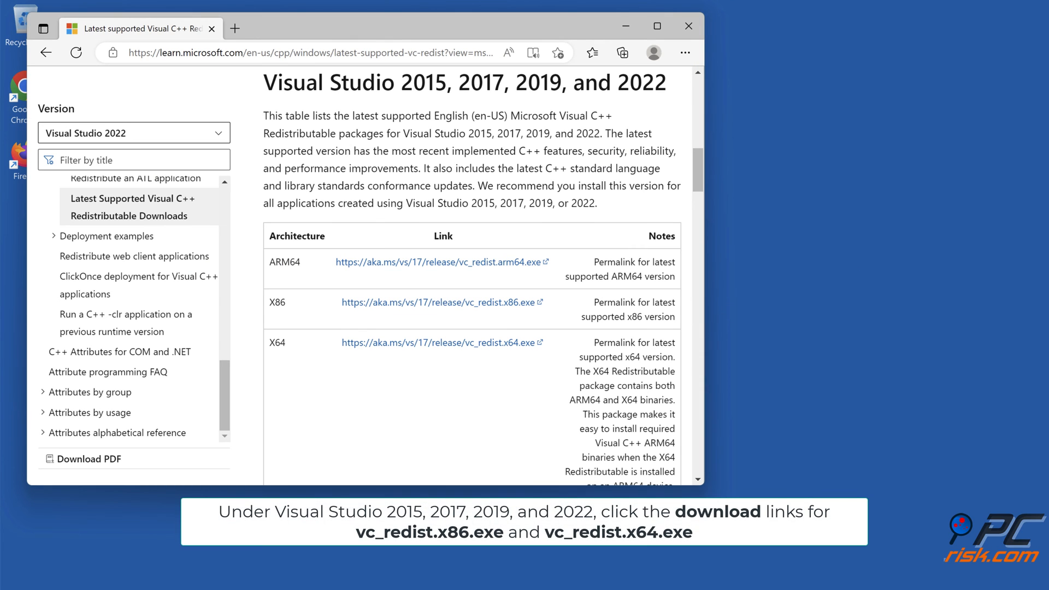
mouse_move(581, 367)
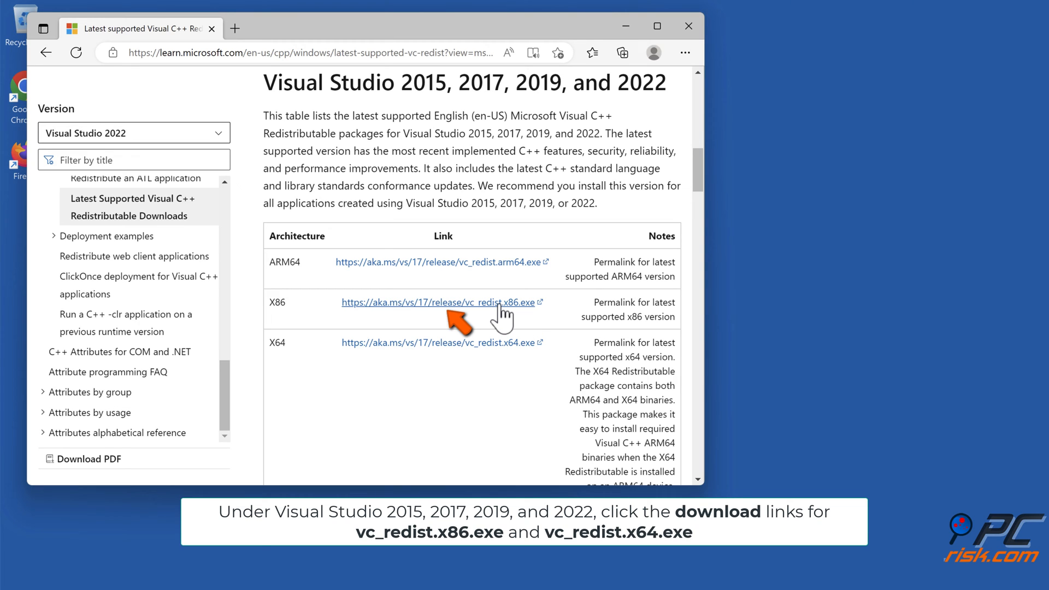
click(435, 301)
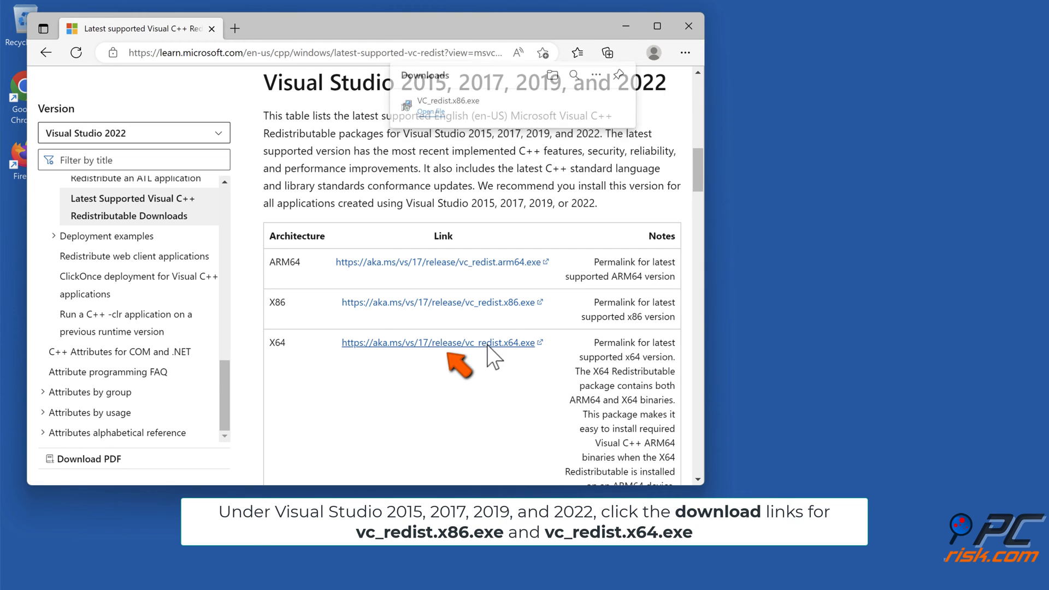
click(438, 342)
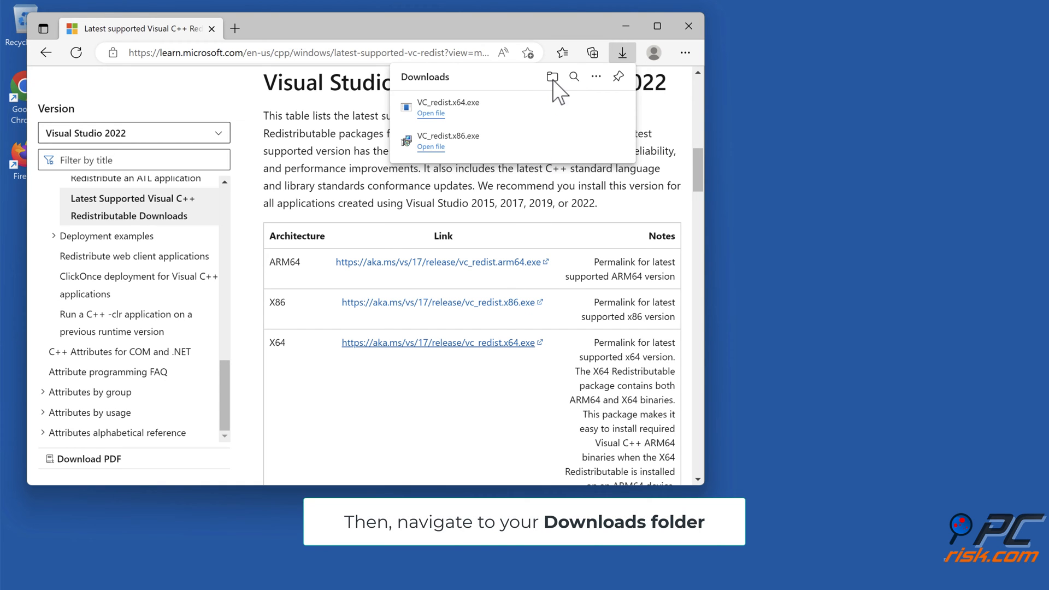
- Open the Downloads folder and install VC_redist.x86, accepting the license terms
click(550, 75)
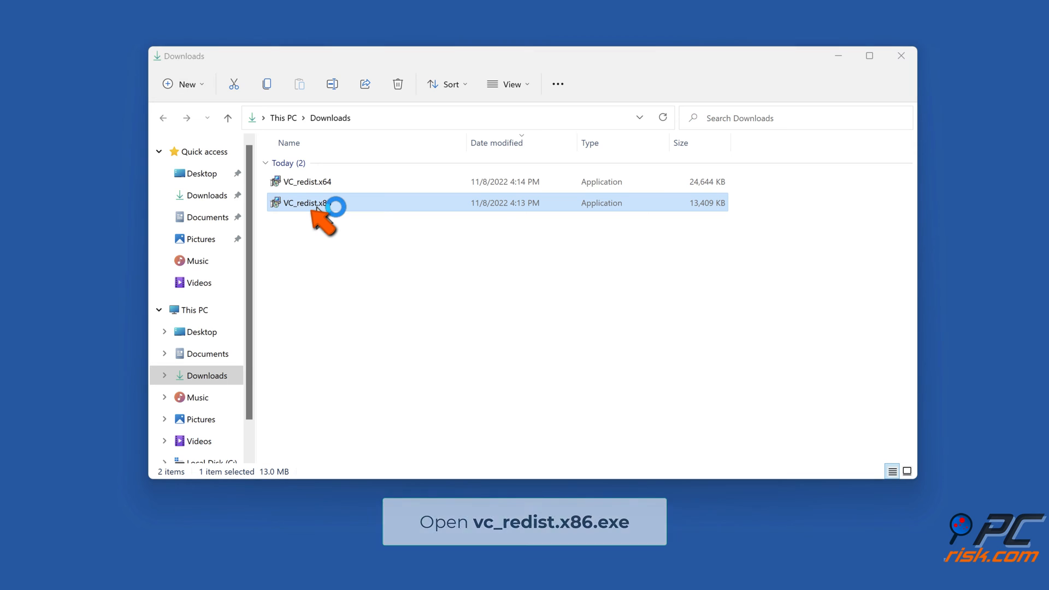
double_click(306, 203)
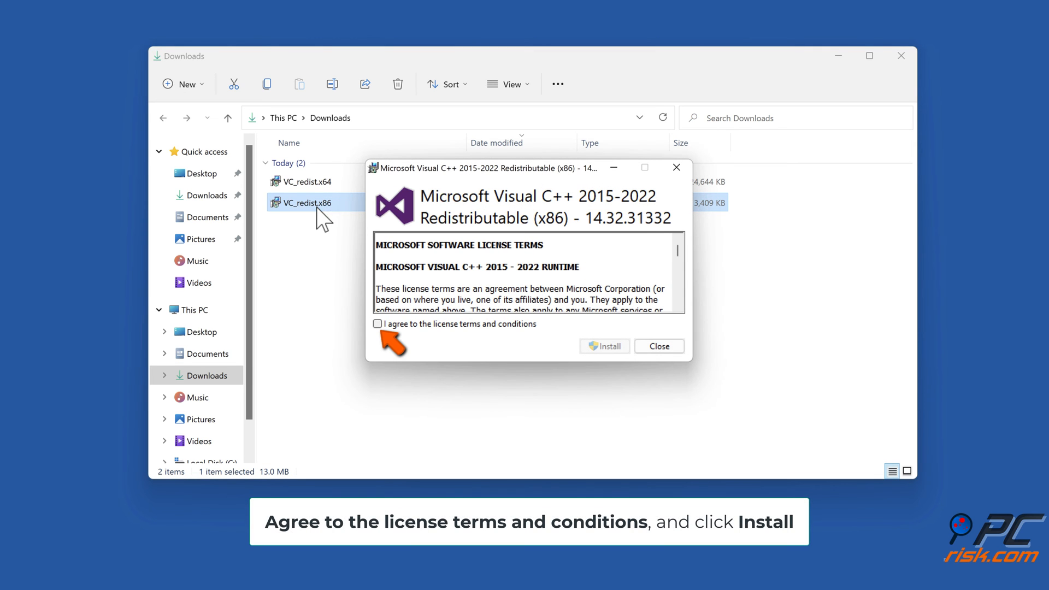
click(377, 324)
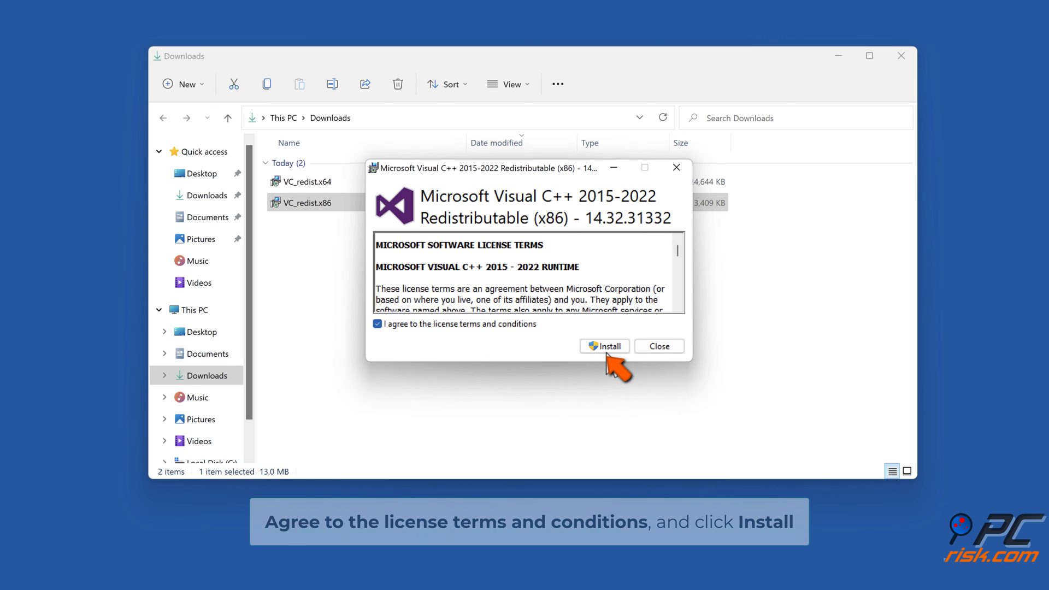
click(602, 346)
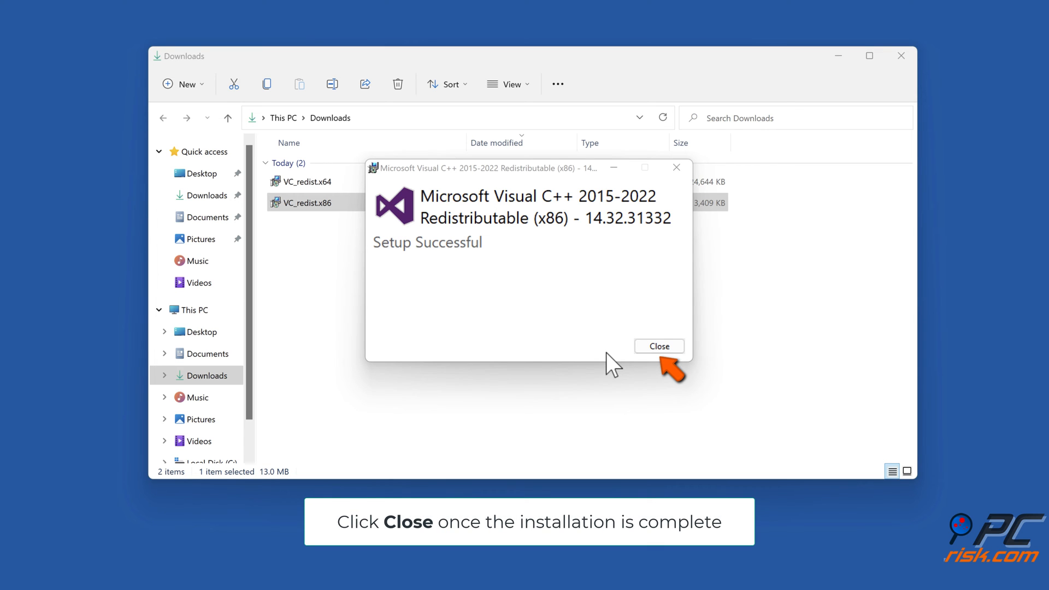
click(658, 345)
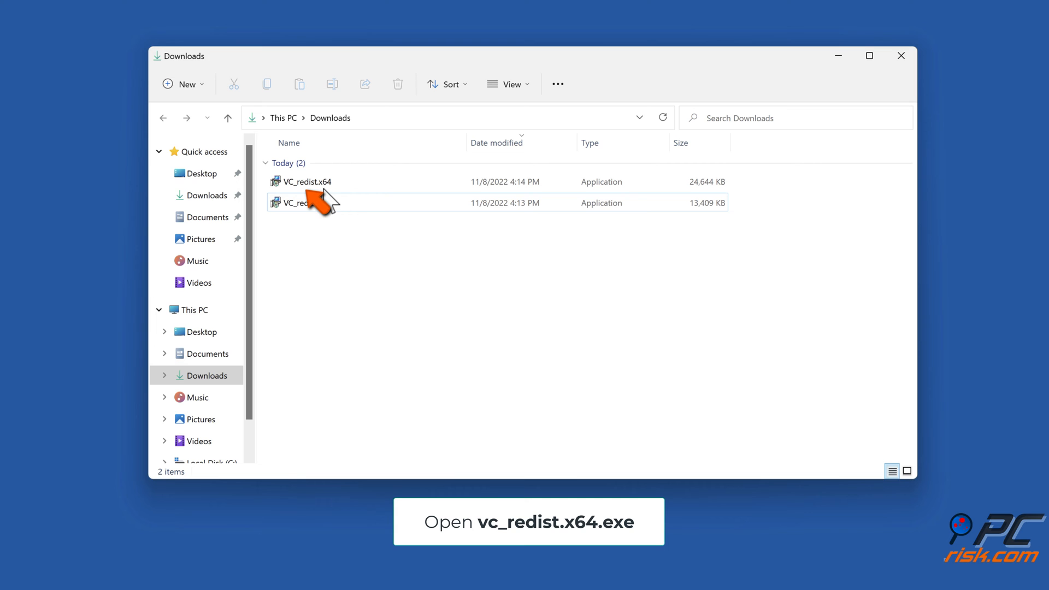
- Install VC_redist.x64 with the license accepted, then close the Downloads window
double_click(307, 181)
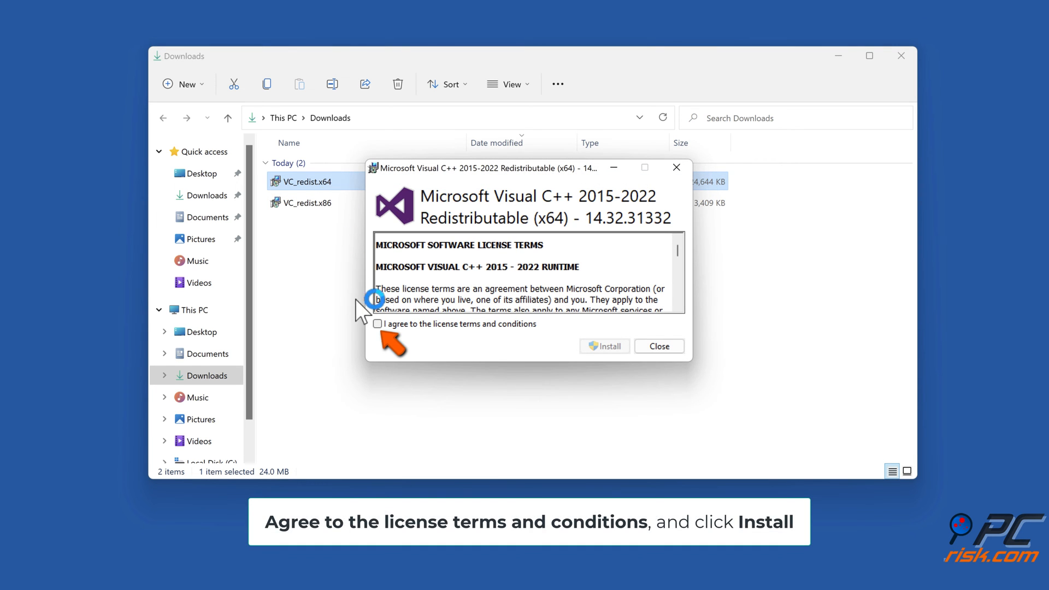
click(378, 324)
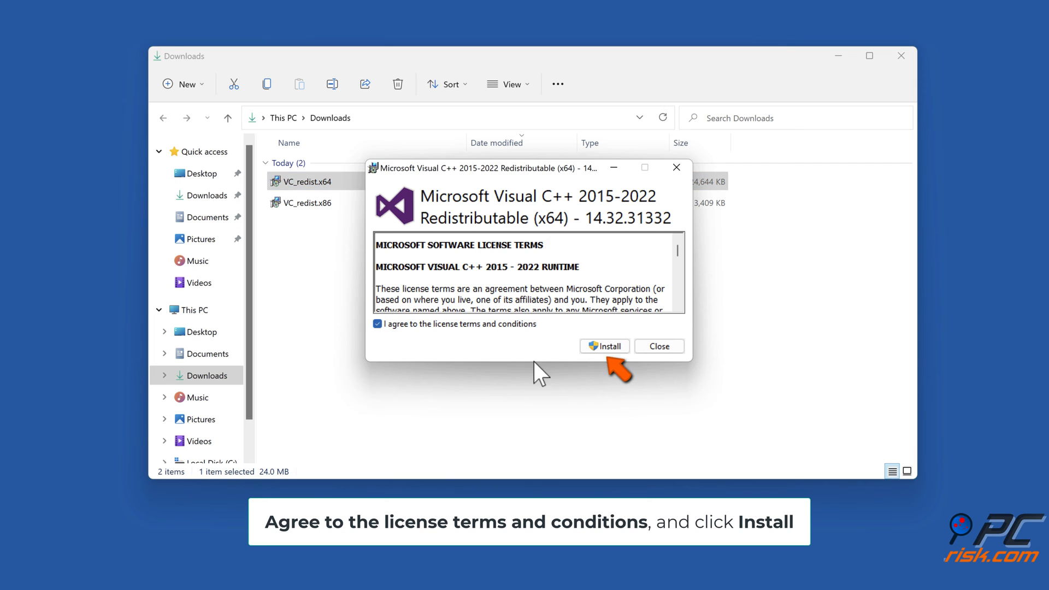
click(603, 346)
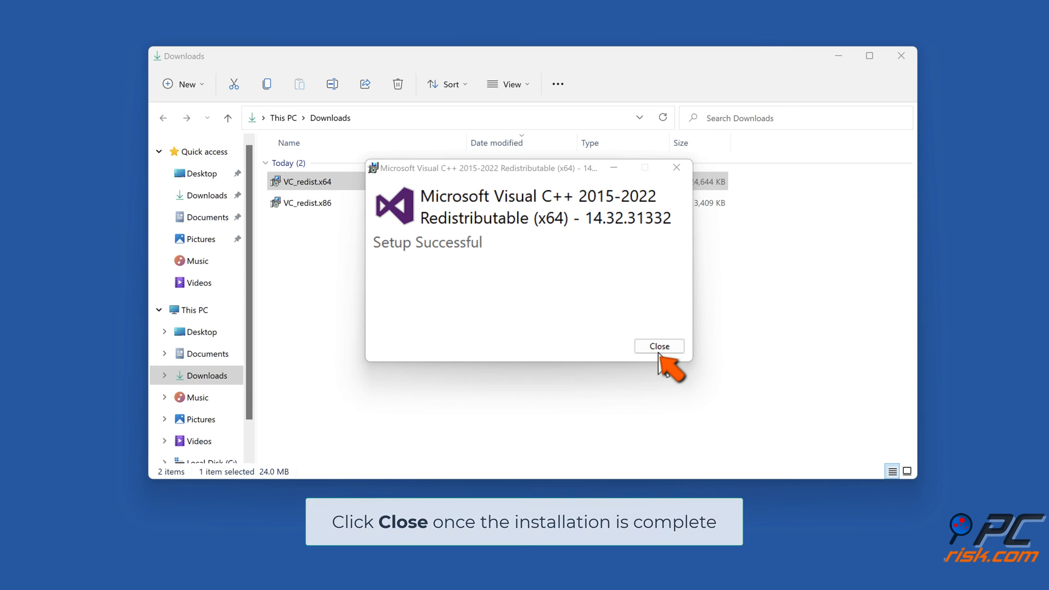
click(658, 346)
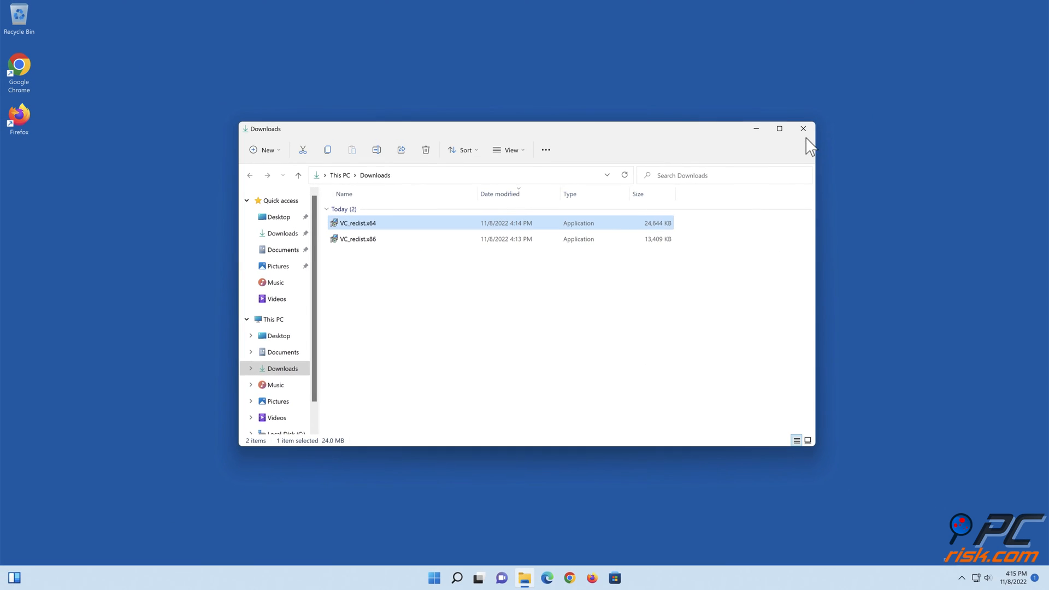
click(804, 129)
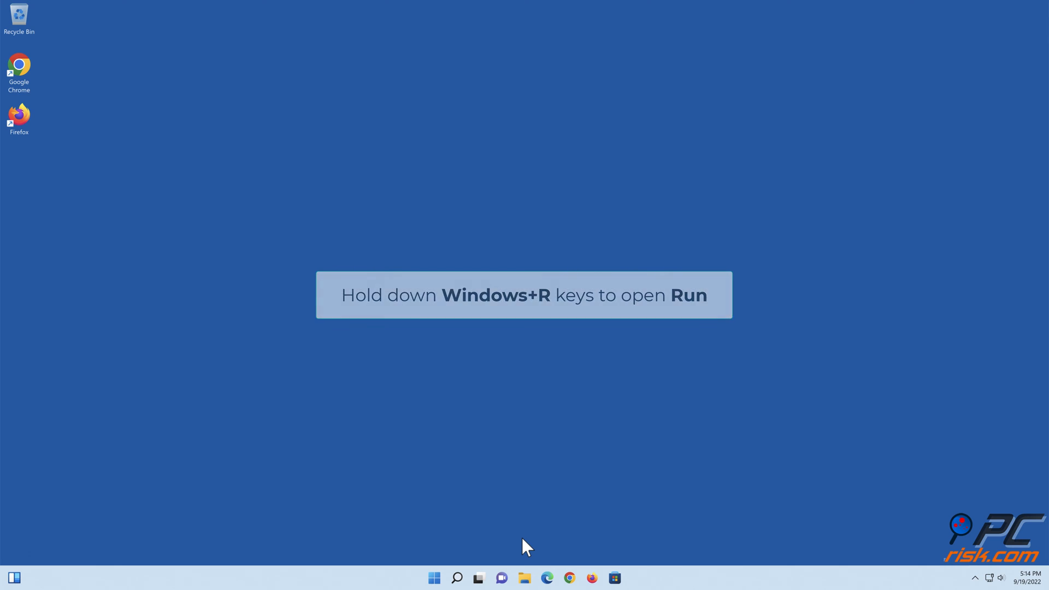
- Launch cmd from the Run box with administrator rights
key(win+r)
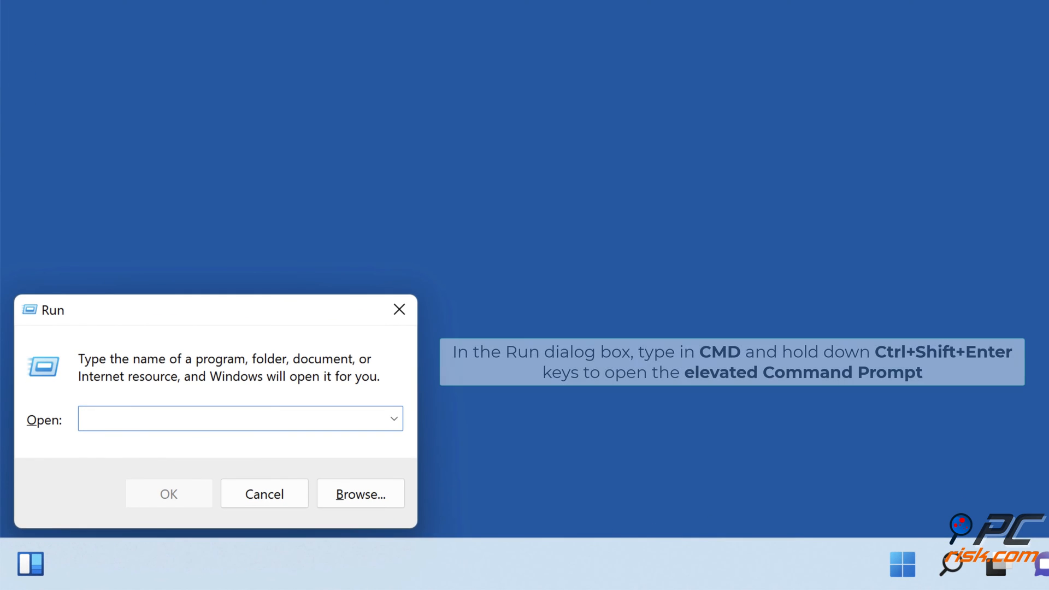
text(cm)
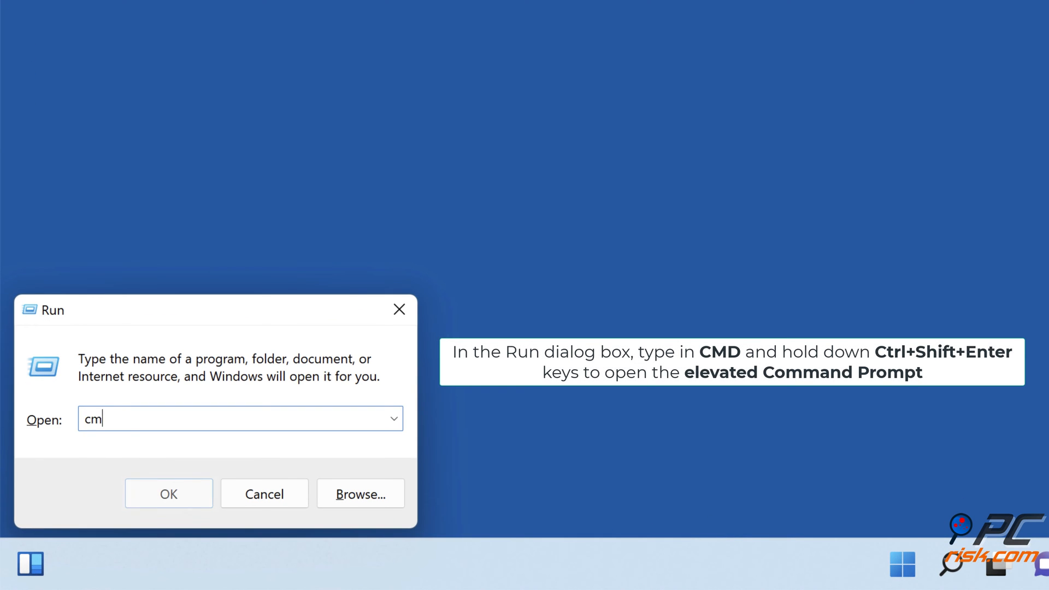
text(d)
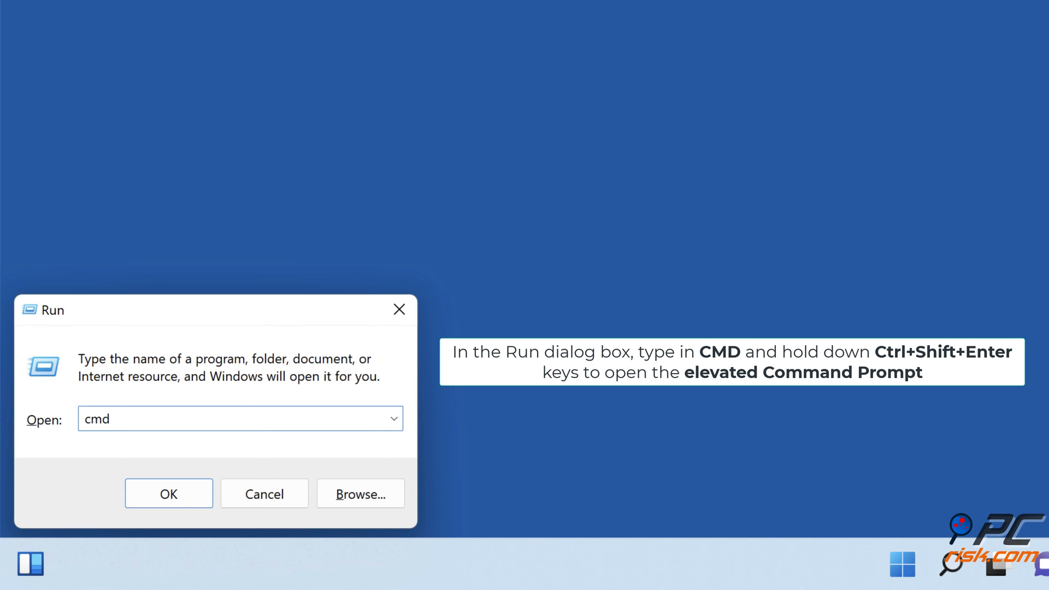
key(ctrl+shift+enter)
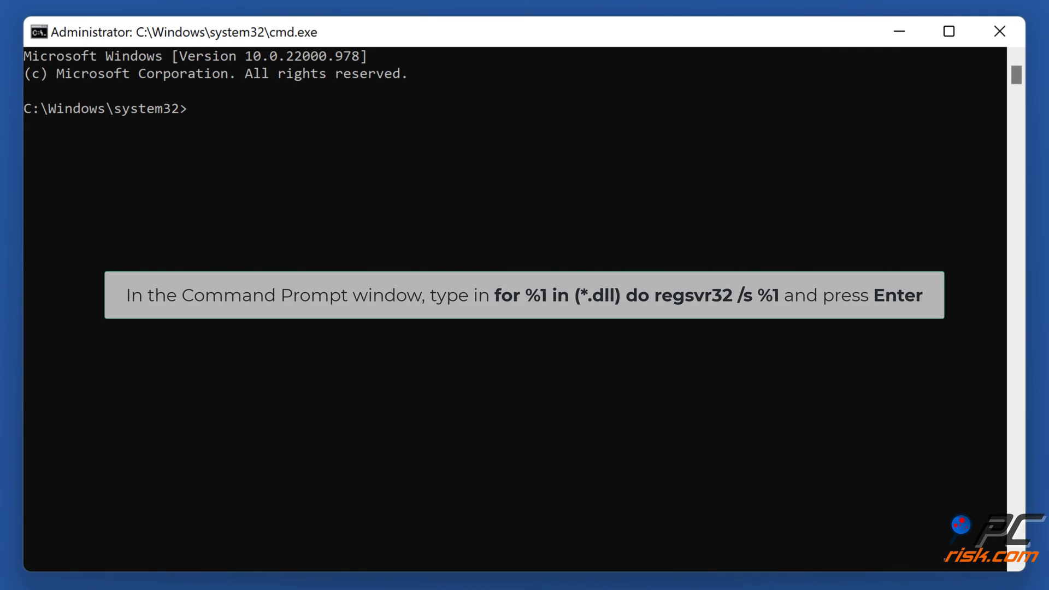
- Run 'for %1 in (*.dll) do regsvr32 /s %1' in the elevated Command Prompt
text(for)
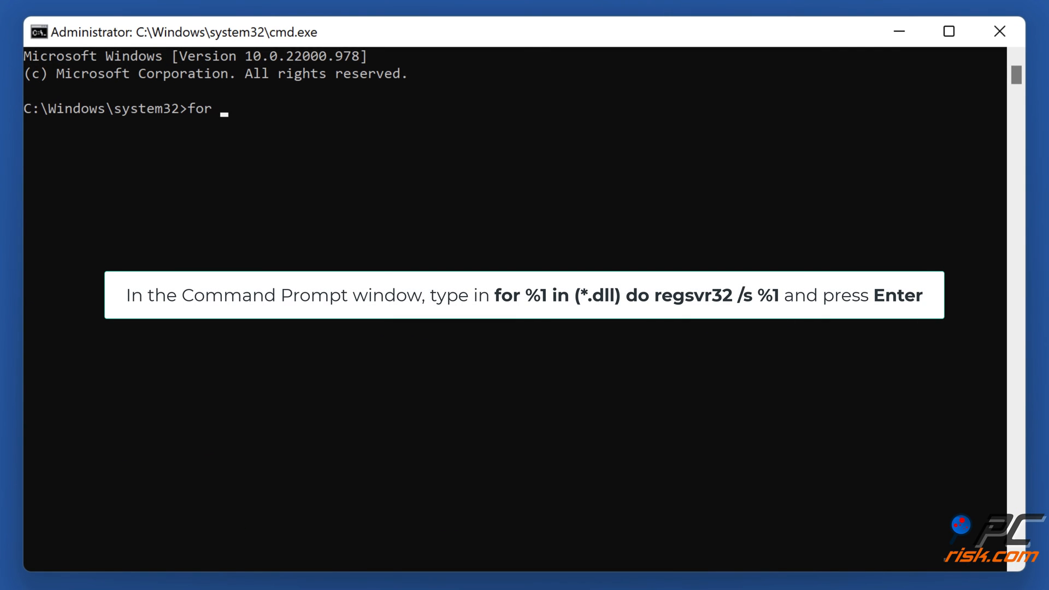
text(%1 in (*.dll) do regsvr)
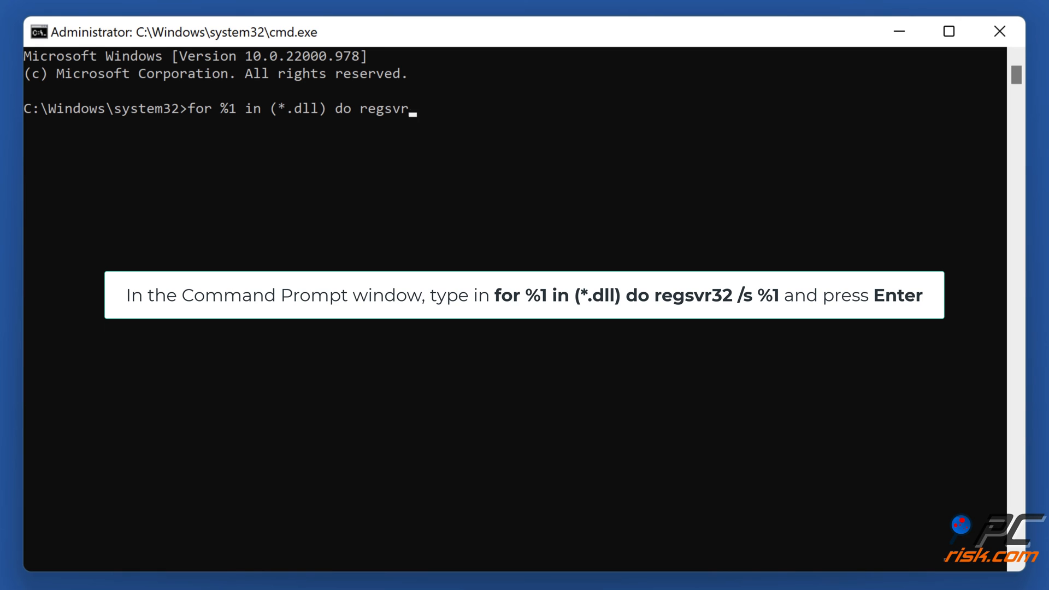
text(32 /s %1)
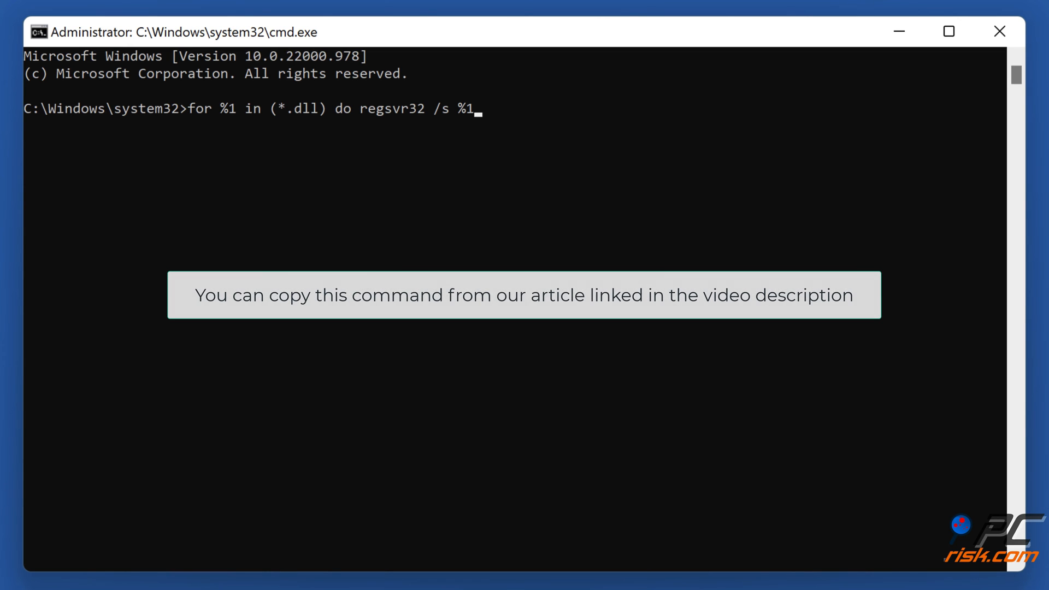
key(enter)
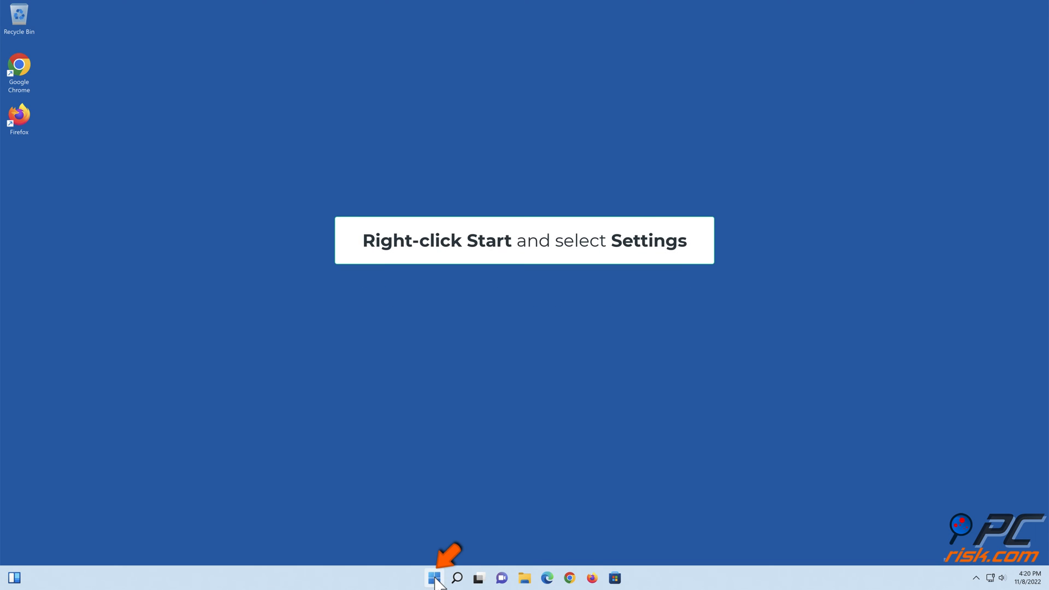
- Open Settings from the Start button's context menu and go to Windows Update
right_click(432, 577)
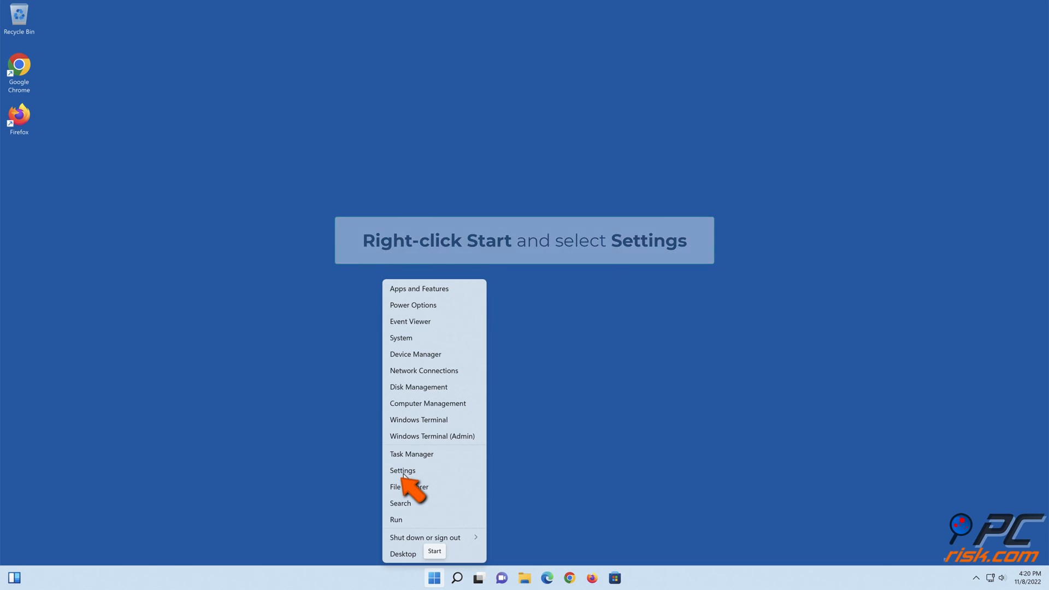
click(402, 470)
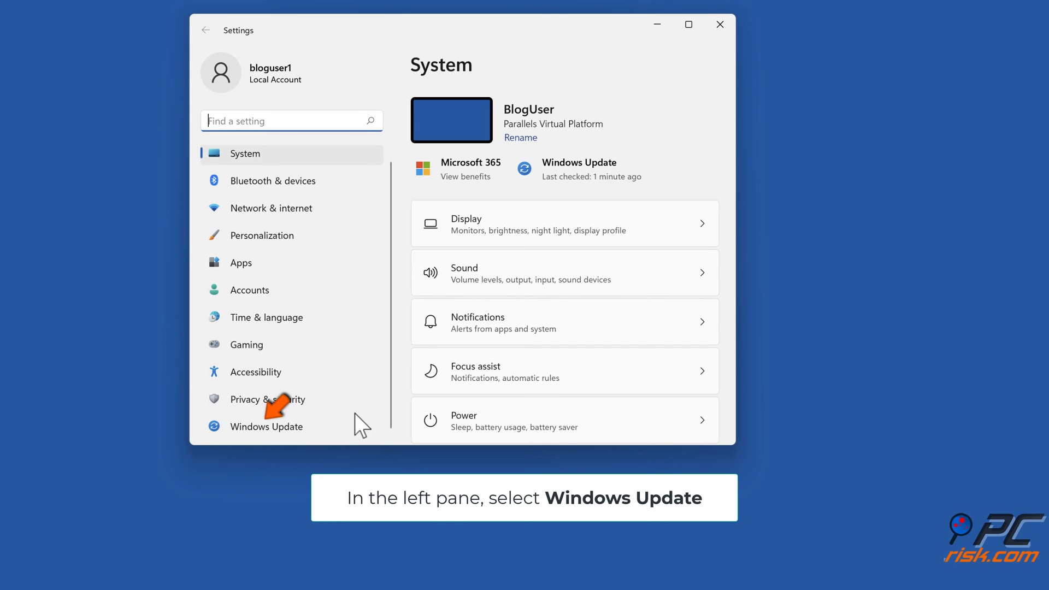
click(266, 426)
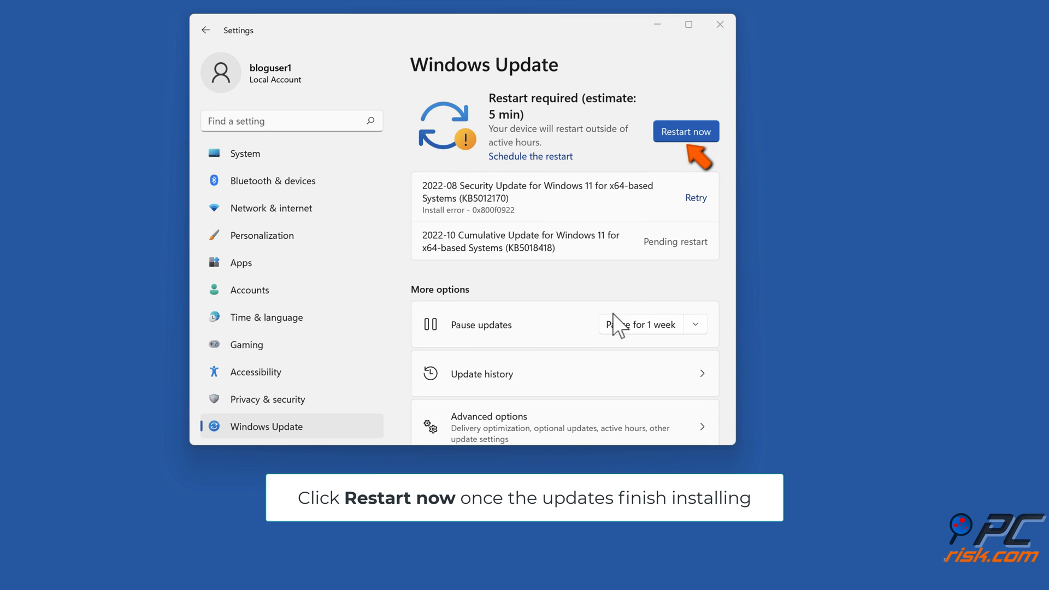
- Restart the PC from Windows Update to finish installing the pending update
click(685, 131)
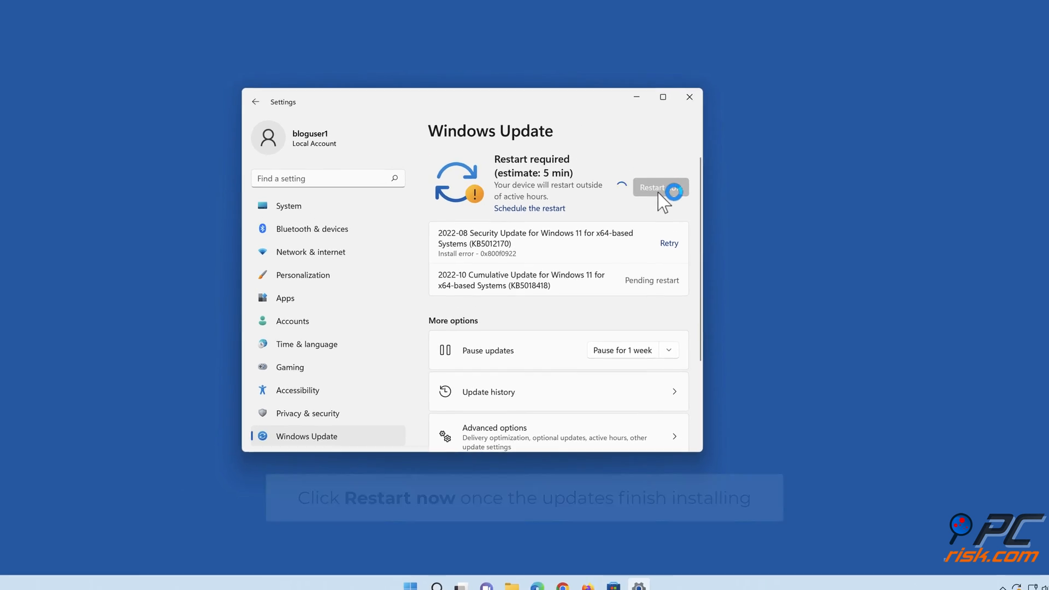
click(659, 187)
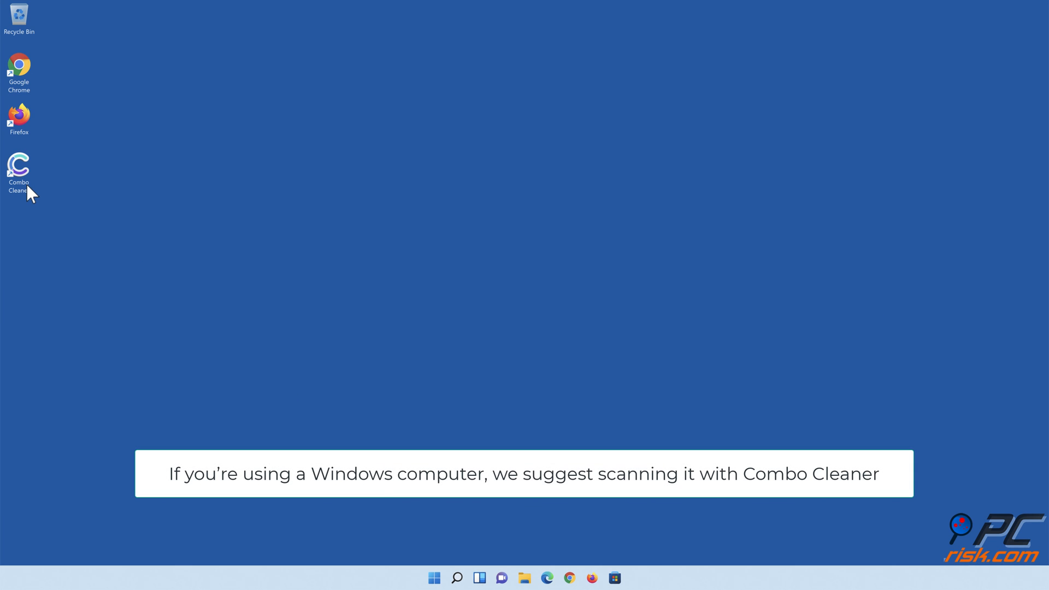
- Launch Combo Cleaner, run a quick scan, and quarantine the 323 detected threats
double_click(19, 165)
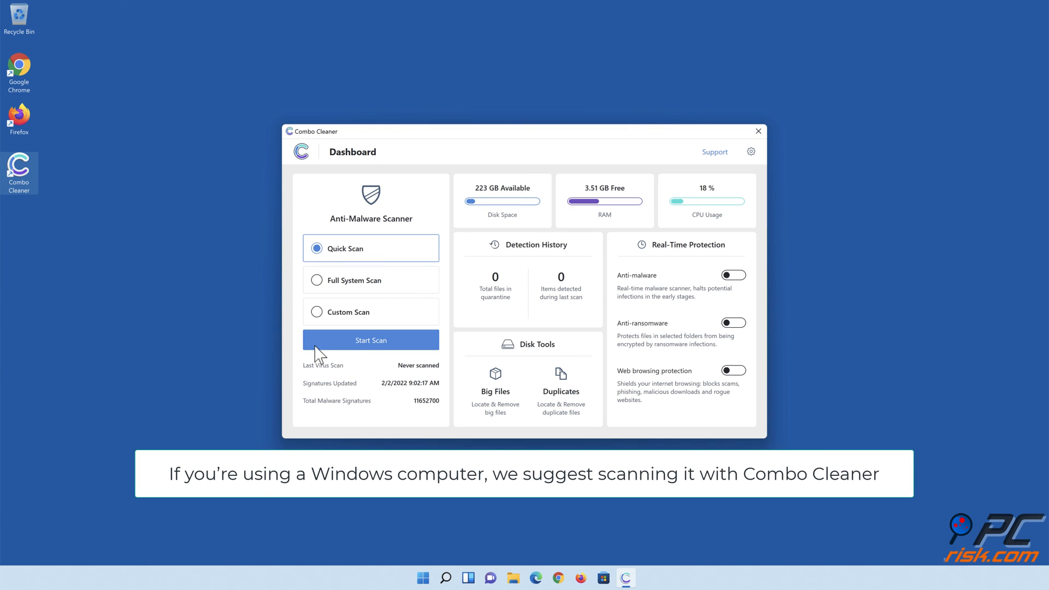
click(370, 340)
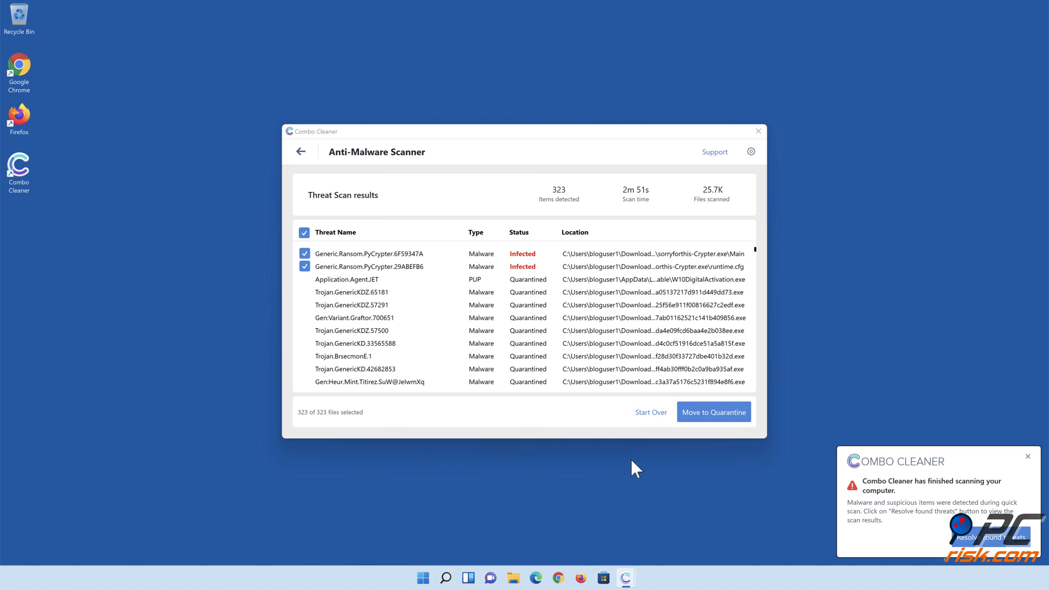
click(713, 411)
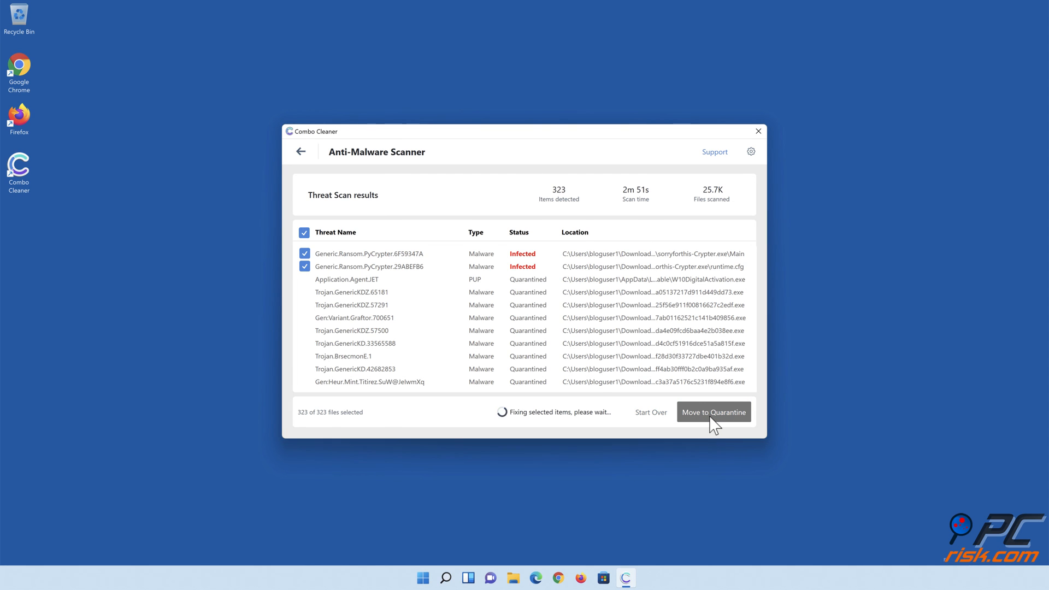
click(712, 411)
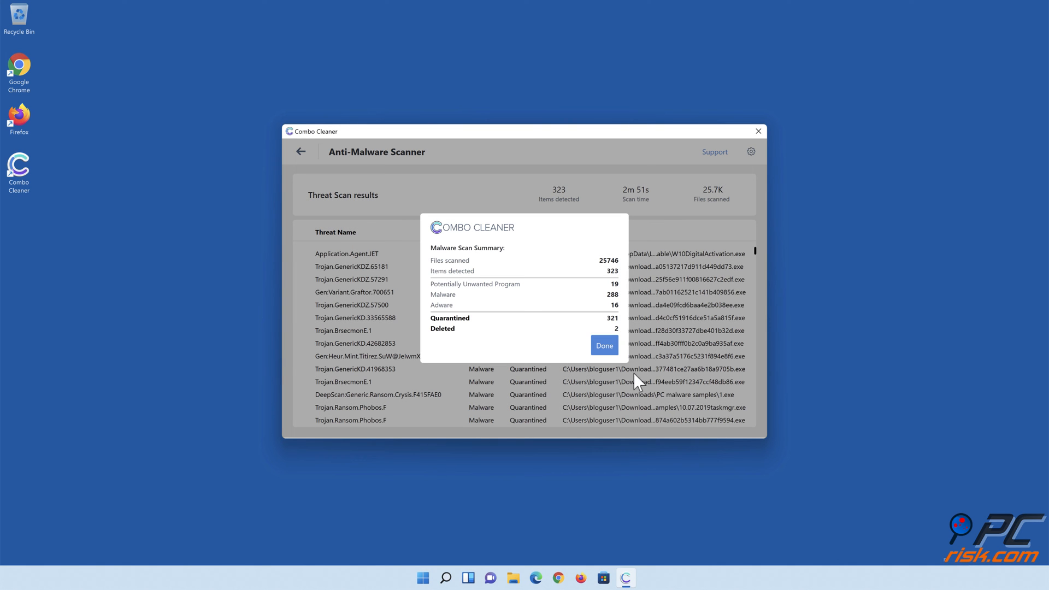
click(603, 345)
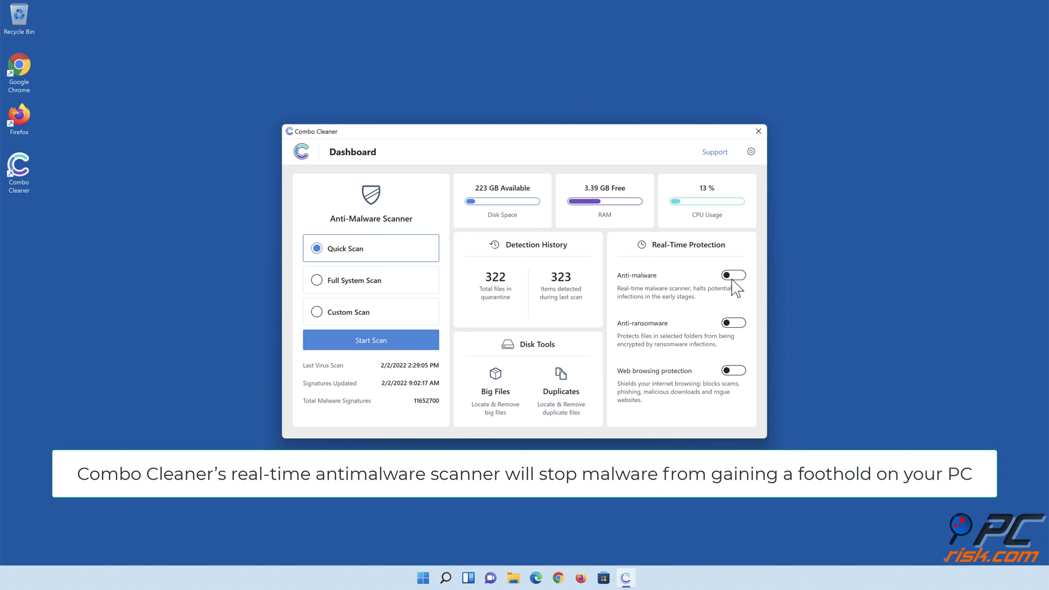
- Switch on Combo Cleaner's real-time anti-malware protection from the Dashboard
click(733, 275)
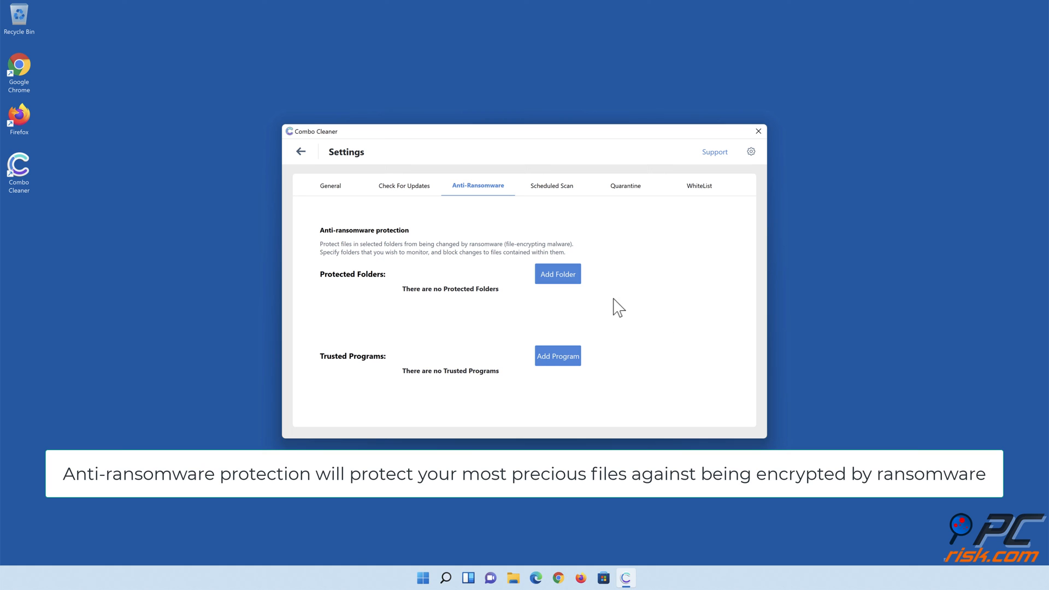
- Add Libraries > Documents as a ransomware-protected folder, then go back to the dashboard
click(557, 274)
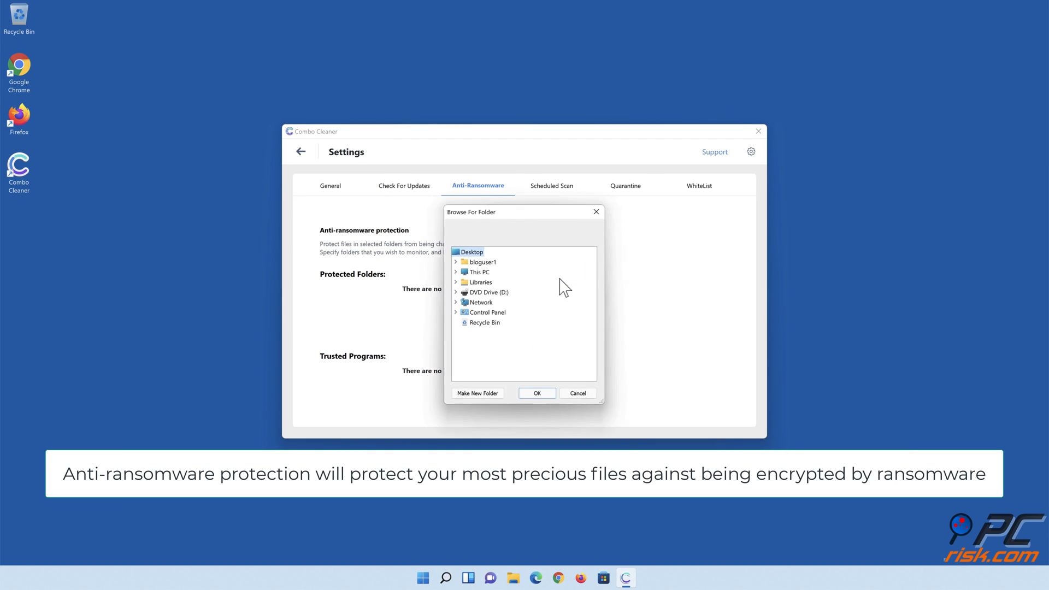
click(455, 282)
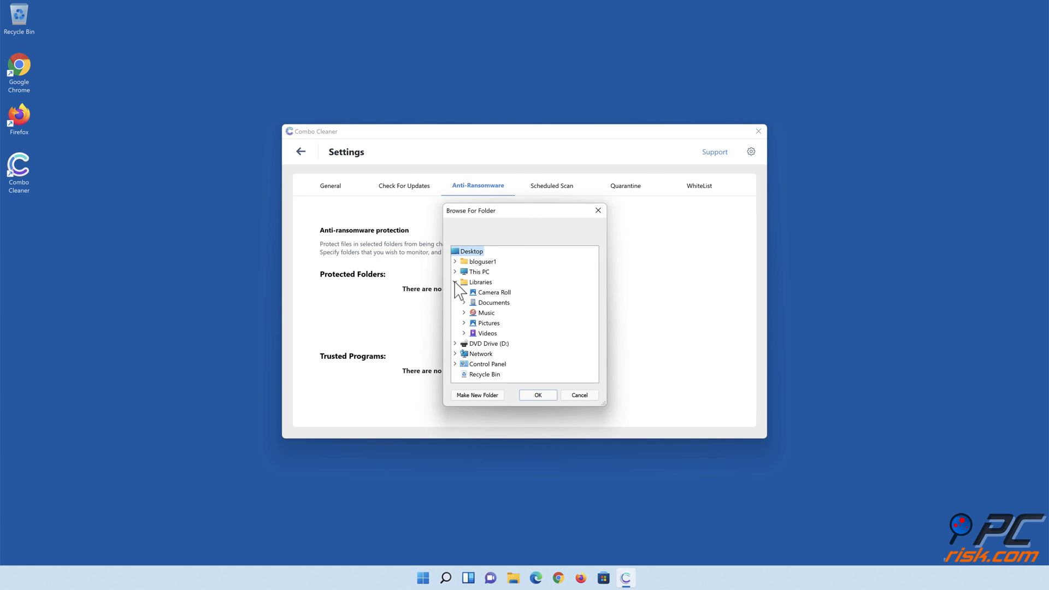
click(464, 302)
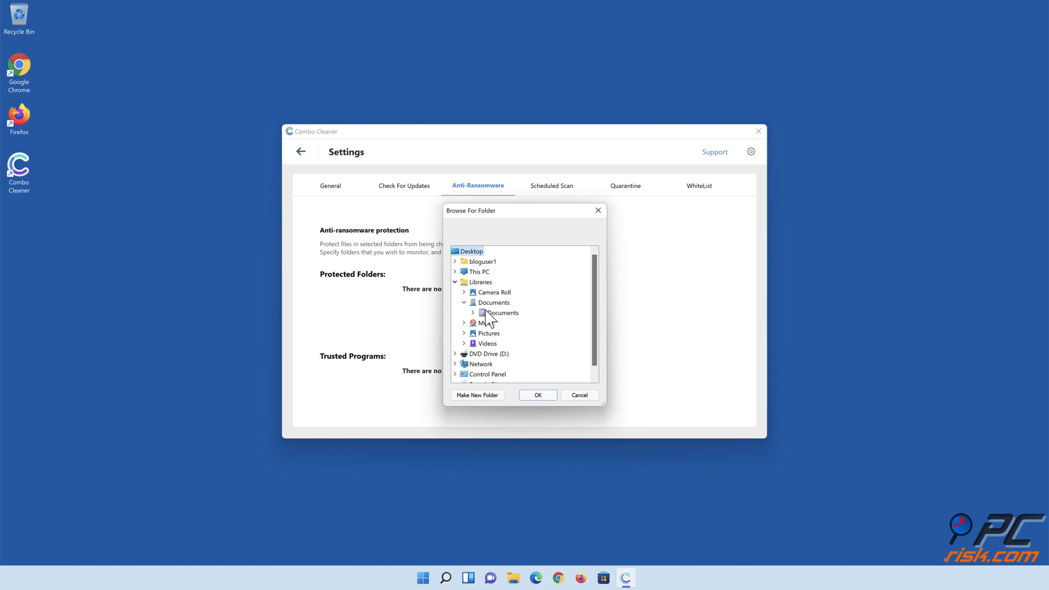
click(502, 312)
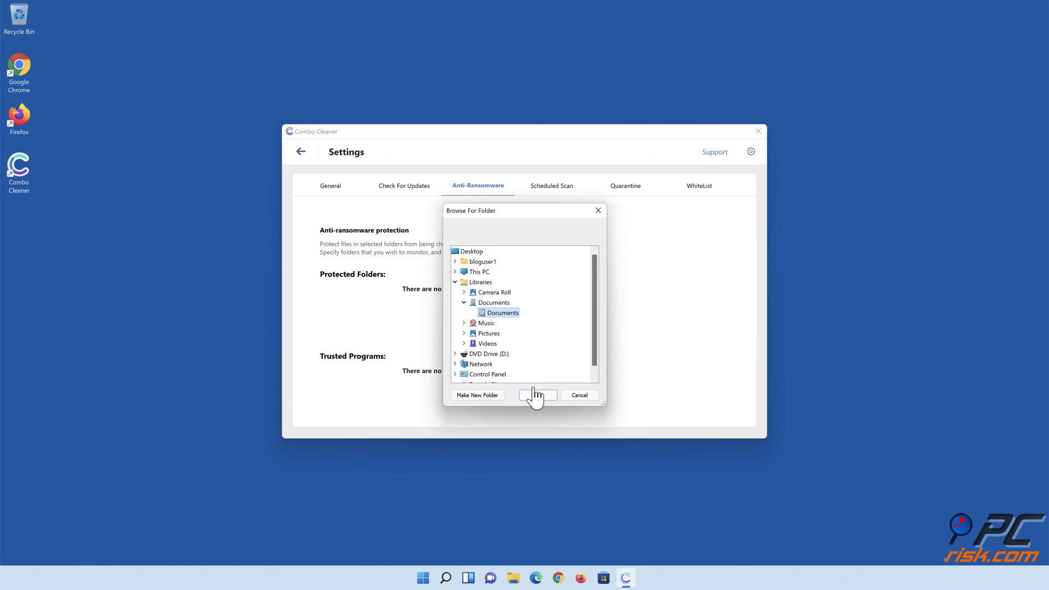
click(536, 394)
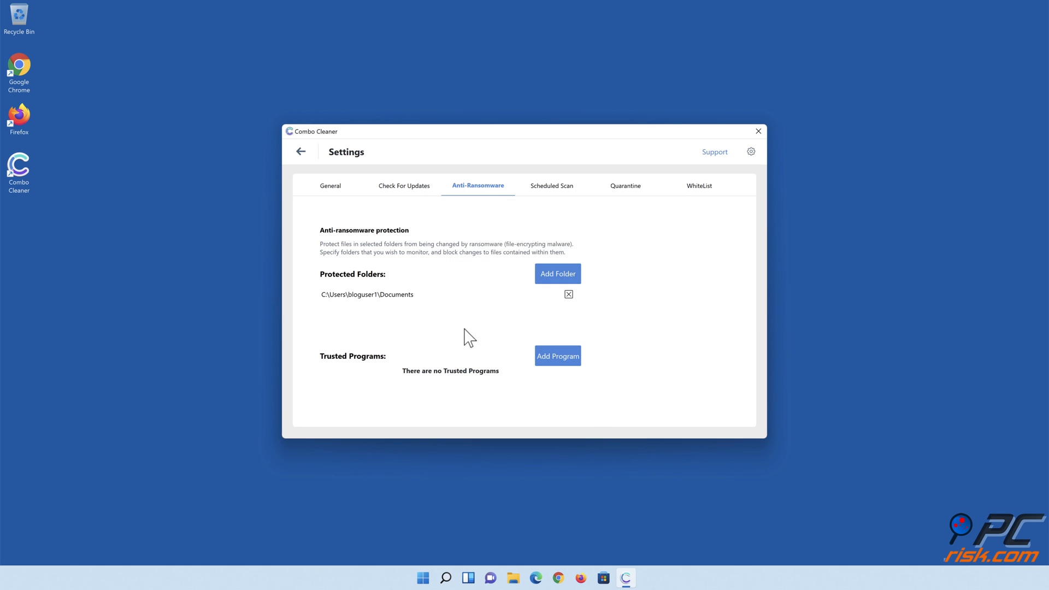
click(301, 151)
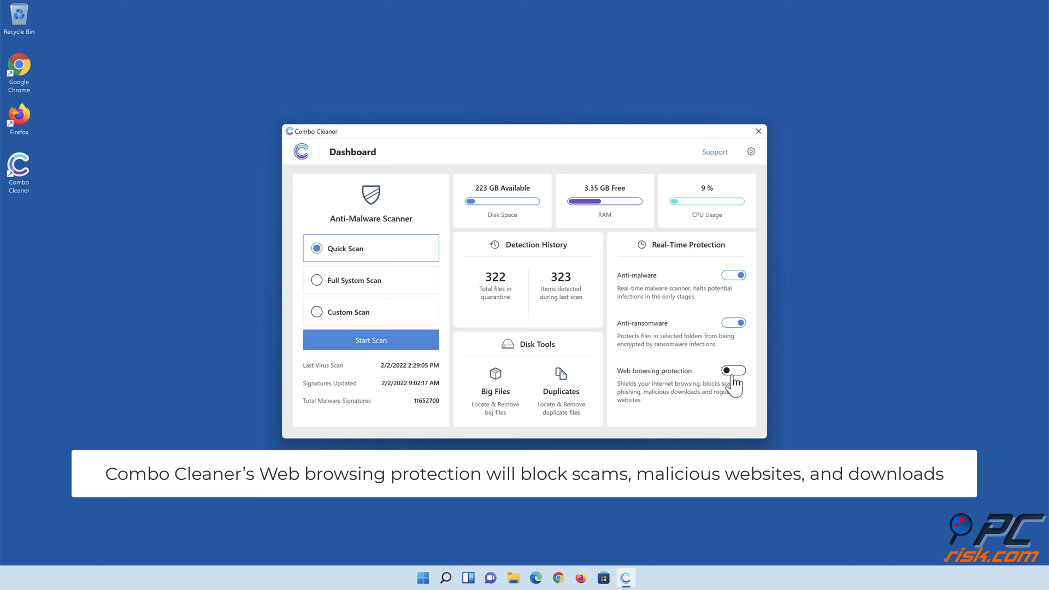
- Switch on web browsing protection, then close Combo Cleaner
click(733, 369)
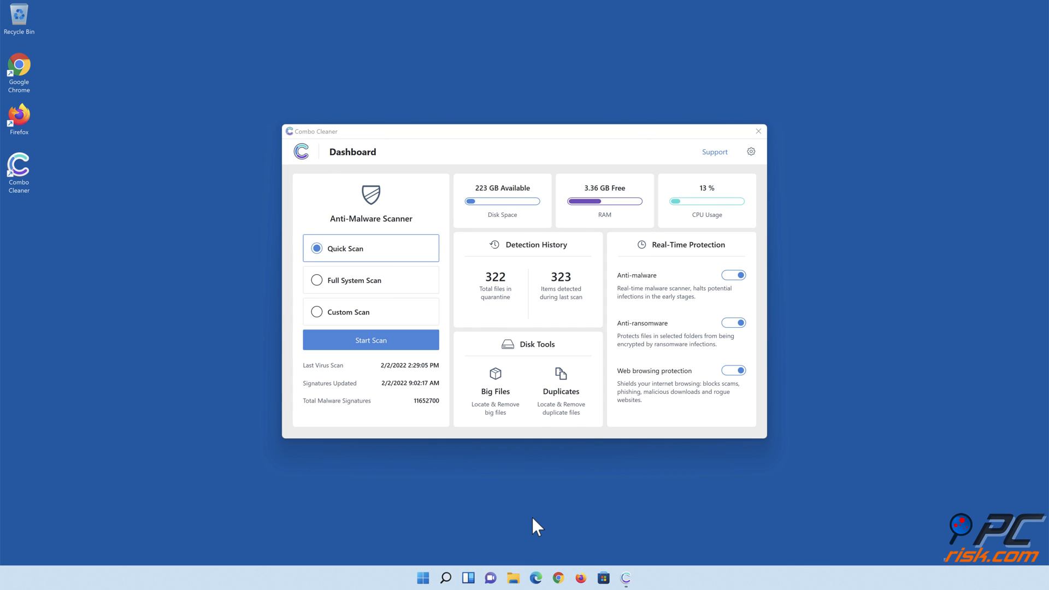
click(758, 131)
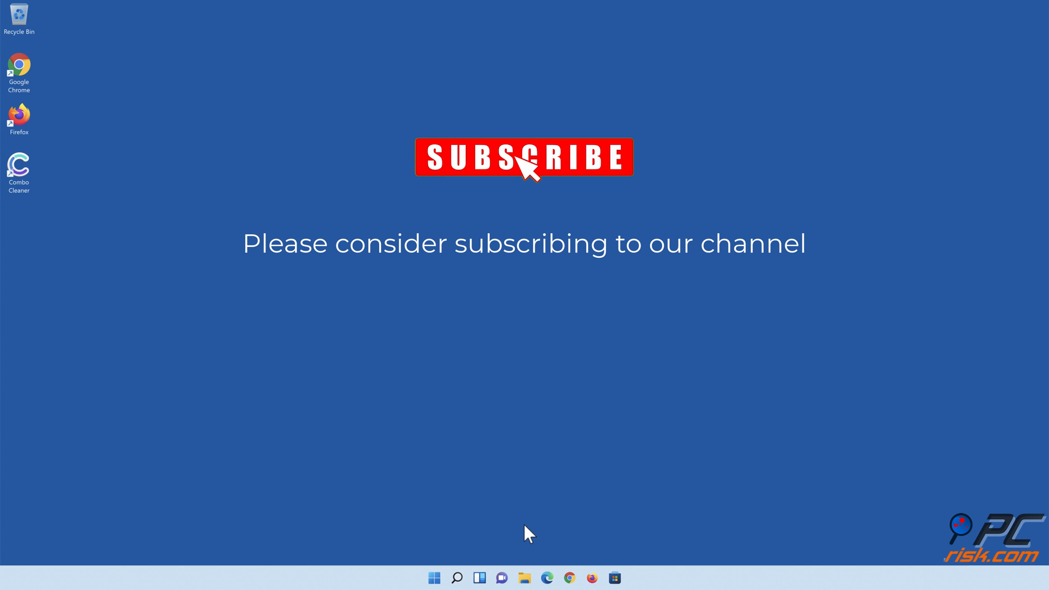
click(525, 157)
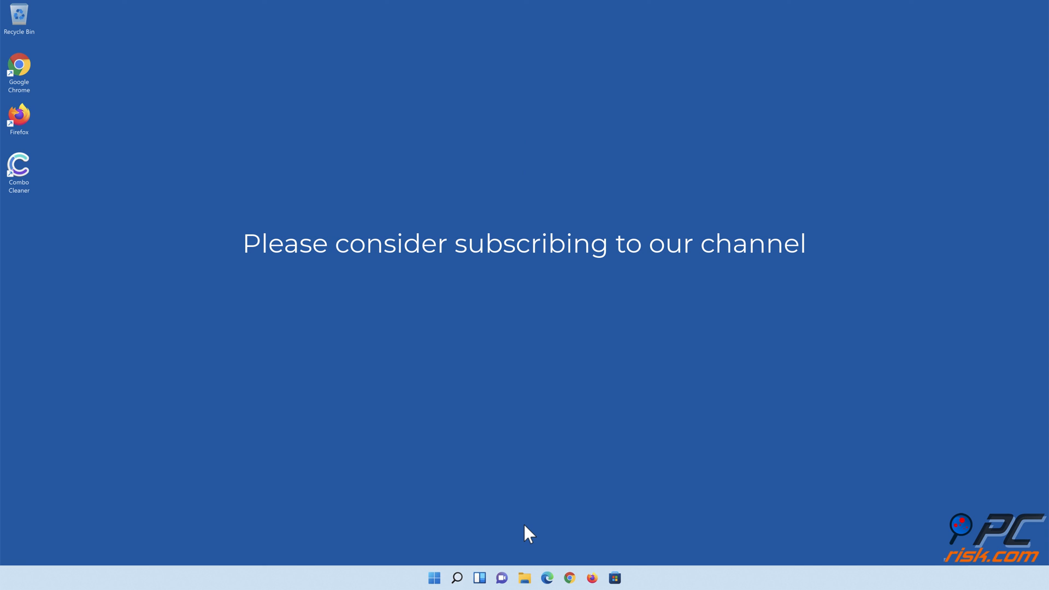